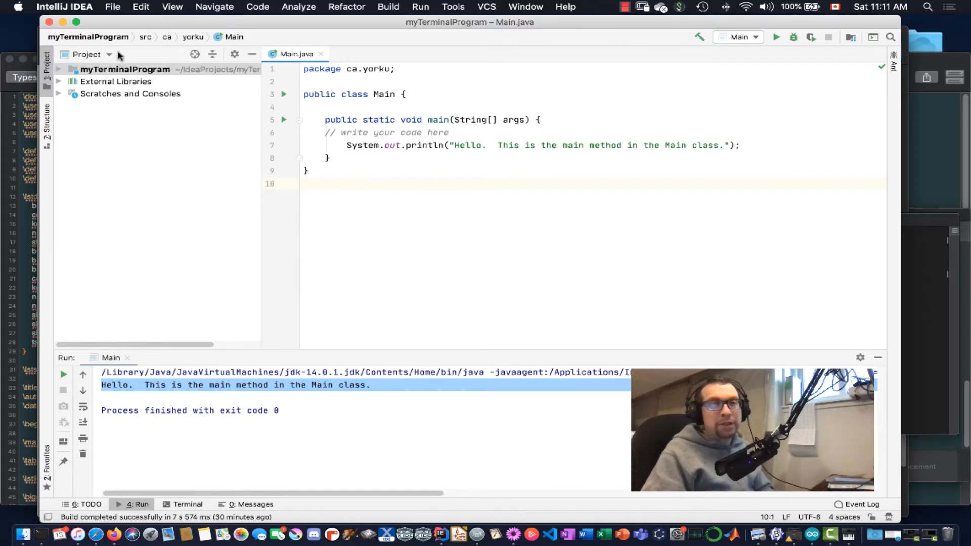
Open File > New > Project to bring up the new project templates
{"action": "left_click", "coordinate": [113, 7]}
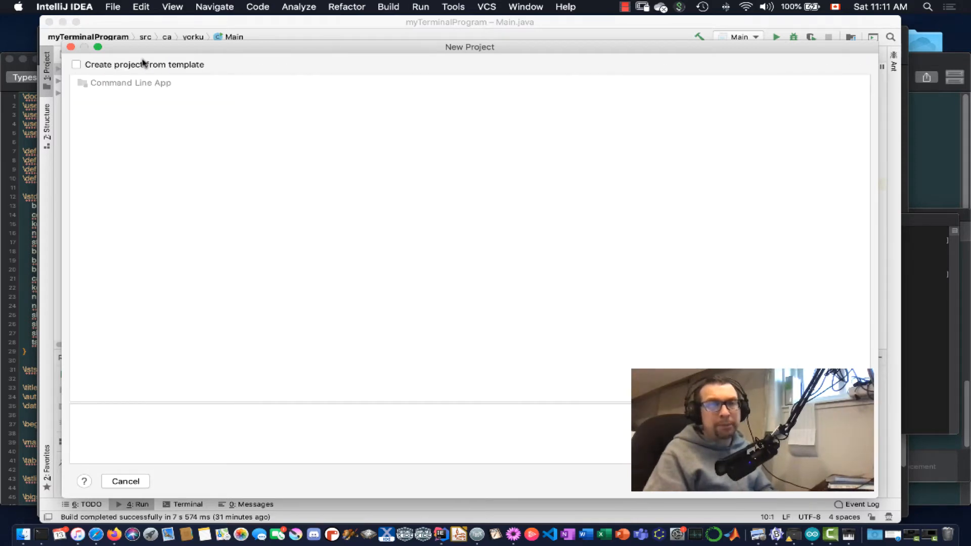
Create a Command Line App project named measureTimeExample
{"action": "left_click", "coordinate": [76, 63]}
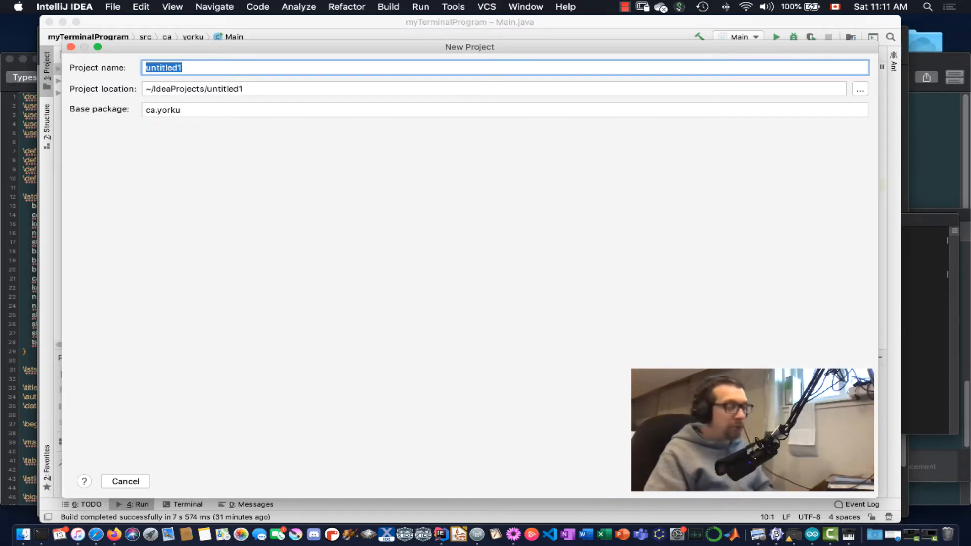
{"action": "type", "text": "measureTime"}
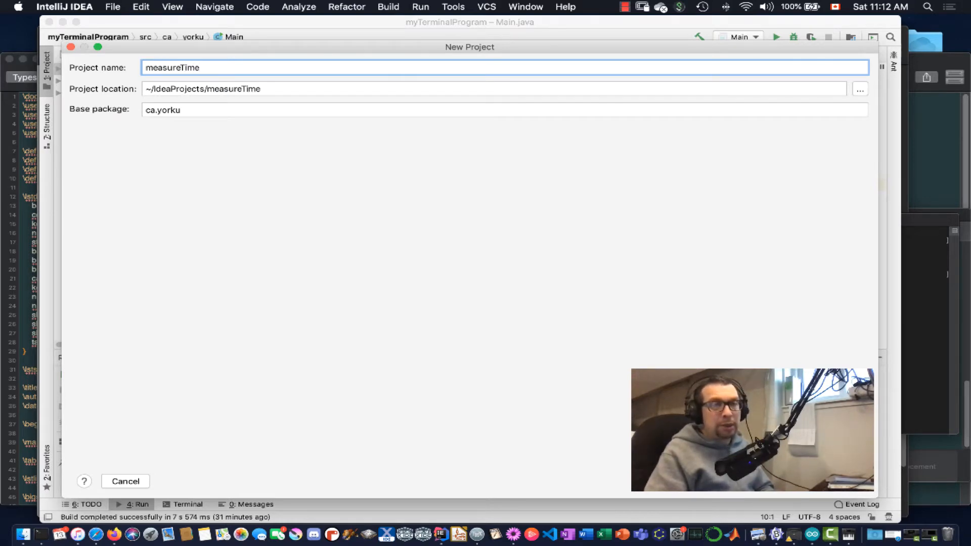
{"action": "type", "text": "Example"}
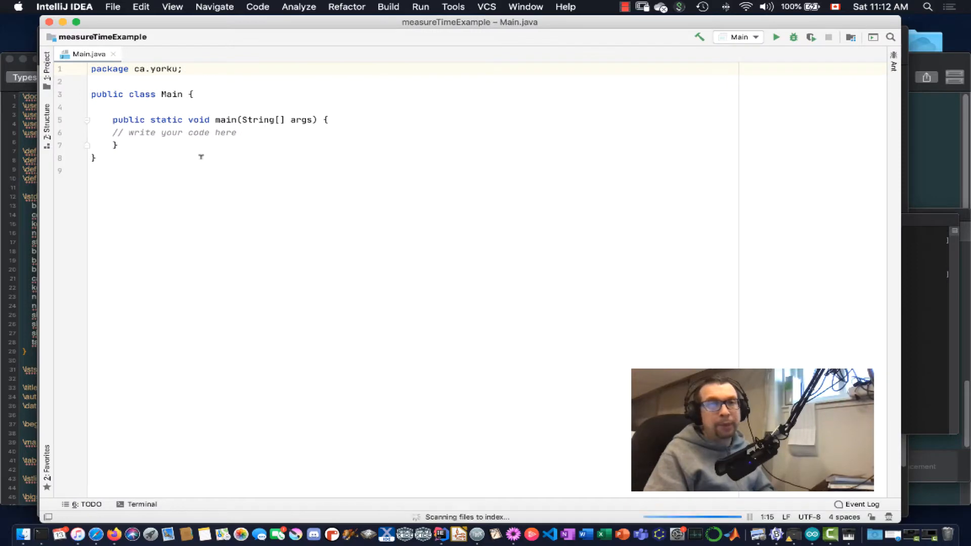
Show the Project file tree and insert a blank line inside main
{"action": "left_click", "coordinate": [47, 58]}
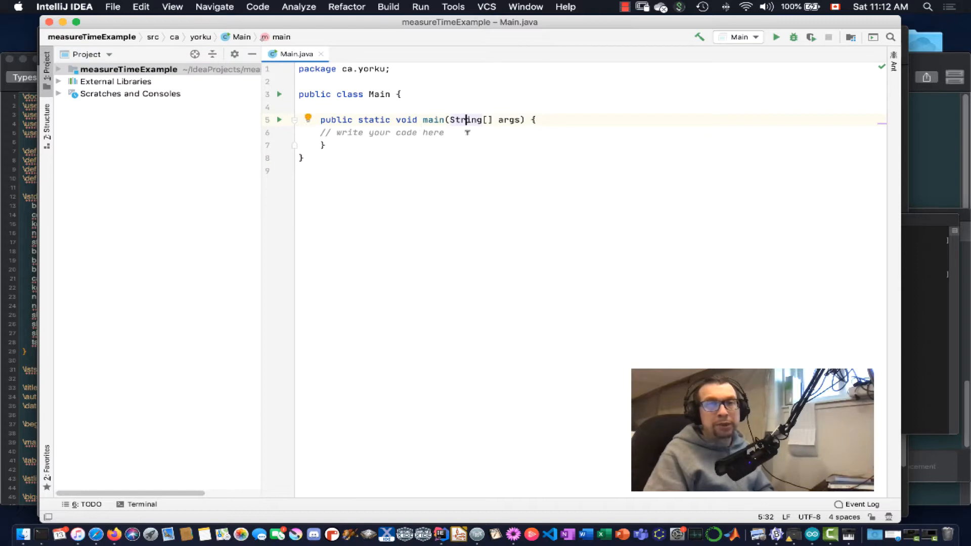
{"action": "key", "text": "Return"}
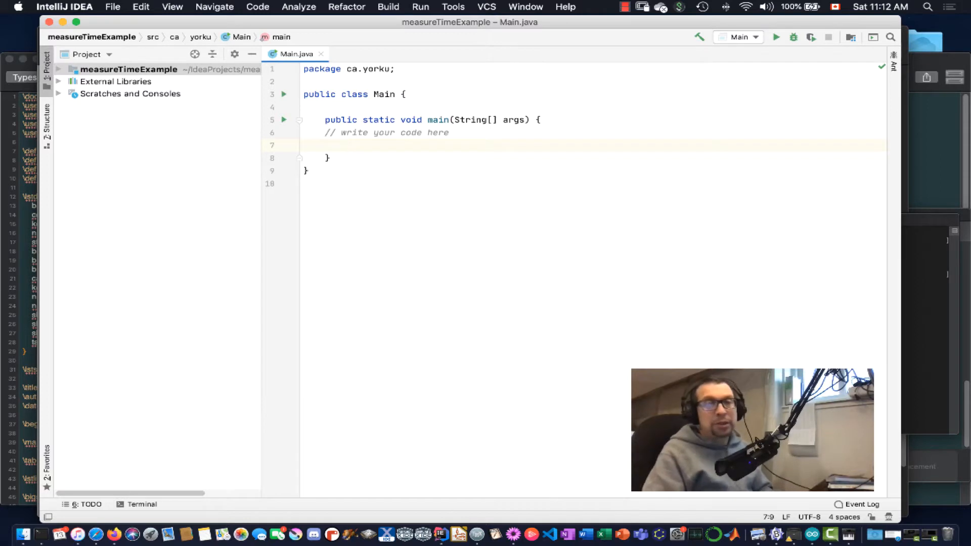
Declare long startTime = System.currentTimeMillis(); at the top of main
{"action": "type", "text": "long"}
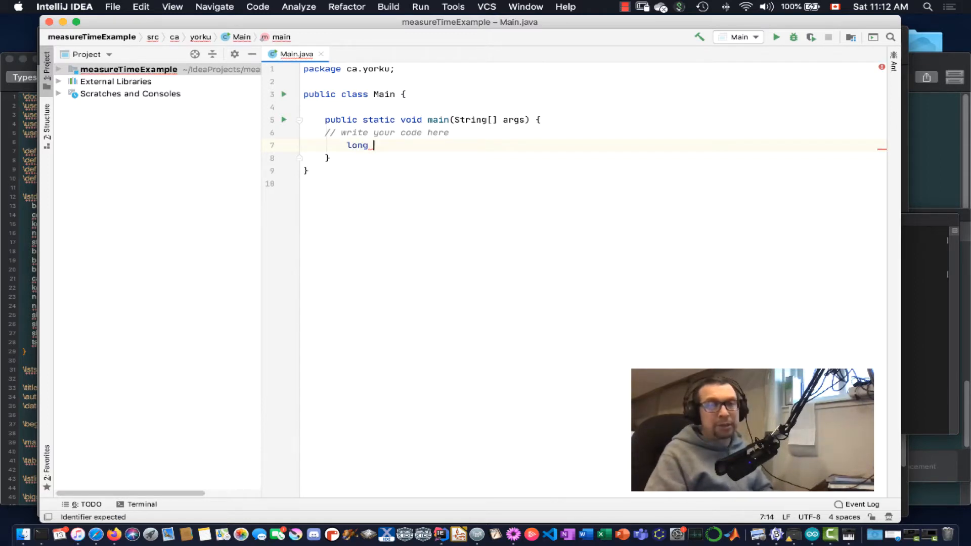
{"action": "type", "text": "startTime System.currentTimeMillis("}
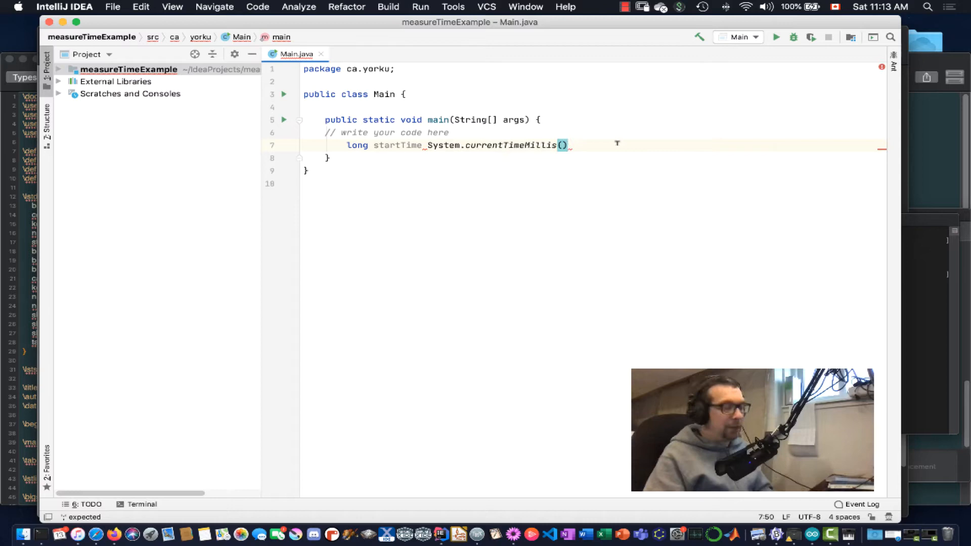
{"action": "type", "text": ";"}
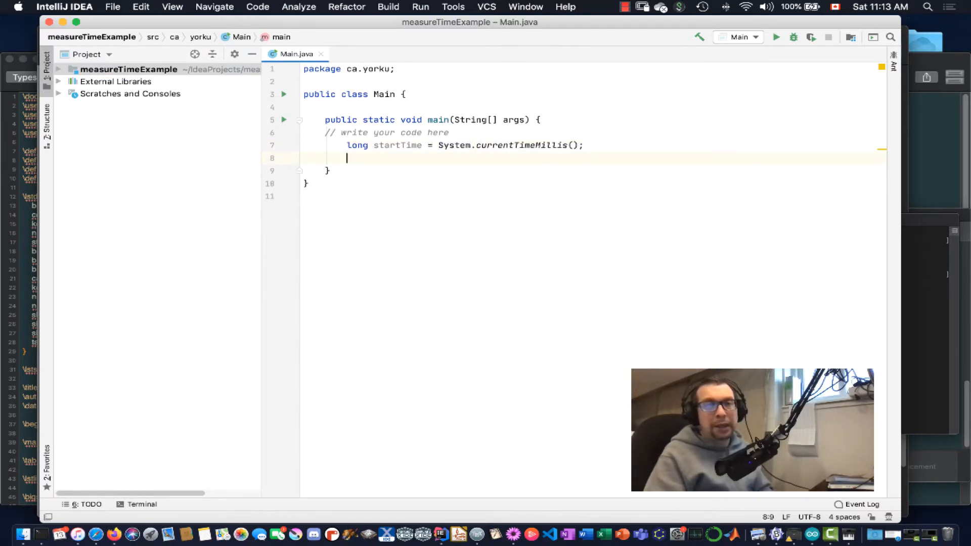
Add a for loop from i = 0 to 100000 that prints "." each iteration
{"action": "type", "text": "for"}
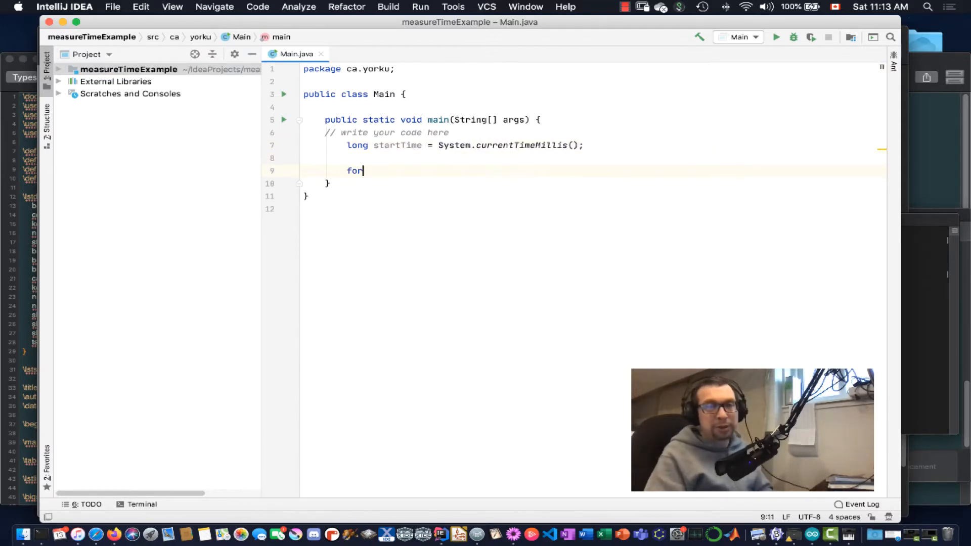
{"action": "type", "text": "(int"}
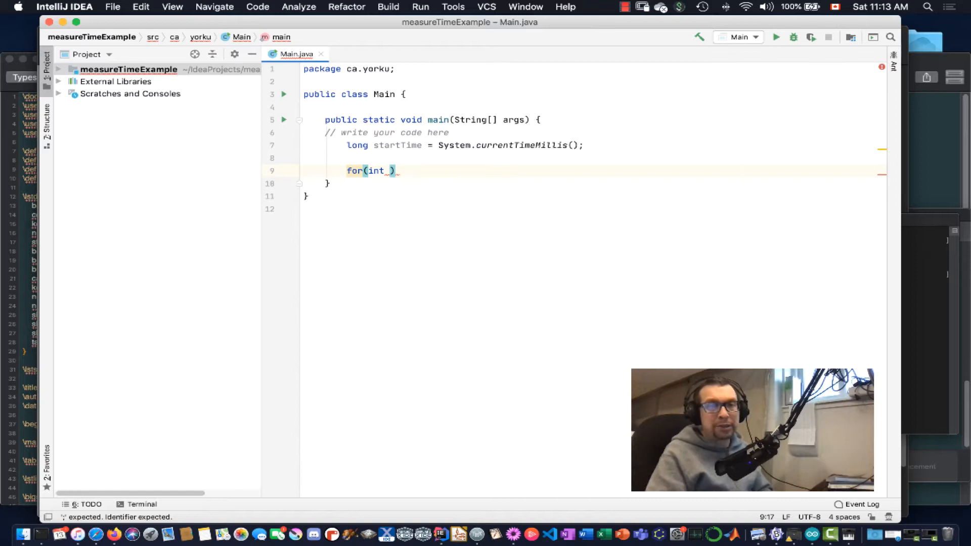
{"action": "type", "text": "i = 0;"}
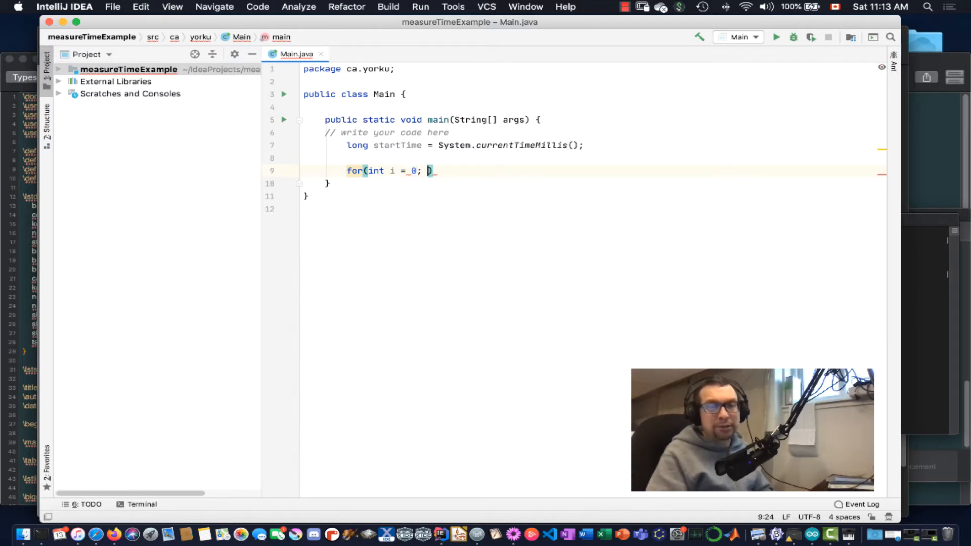
{"action": "type", "text": "i <"}
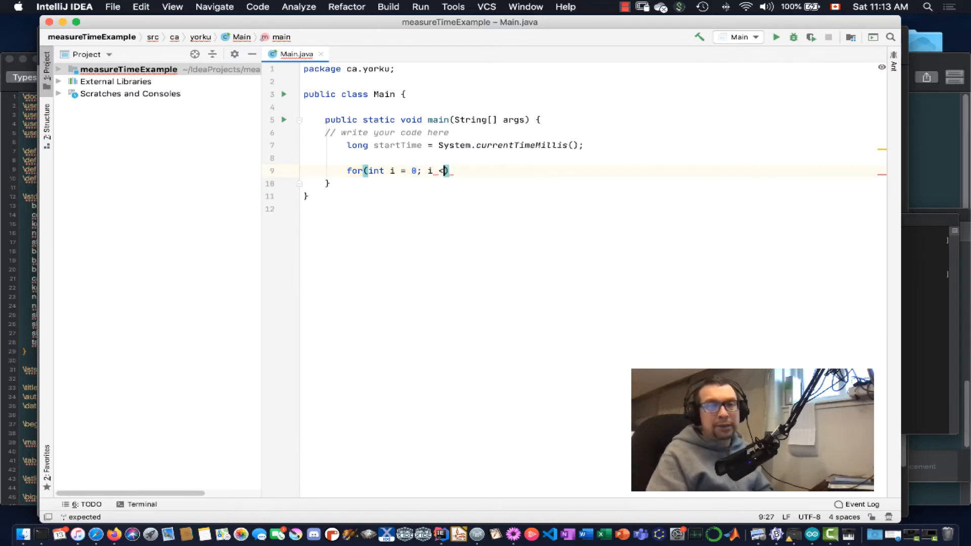
{"action": "type", "text": "= 1"}
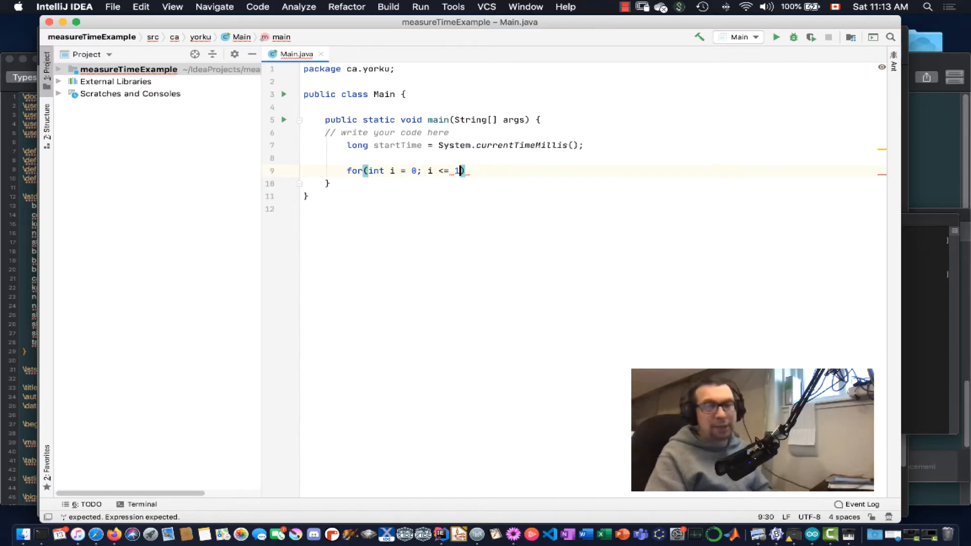
{"action": "type", "text": "00000; i++"}
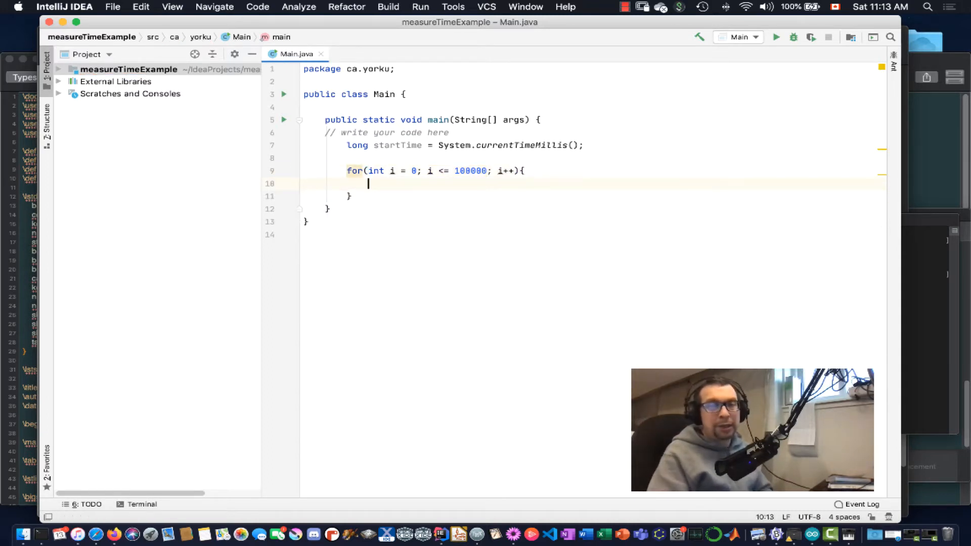
{"action": "type", "text": "s"}
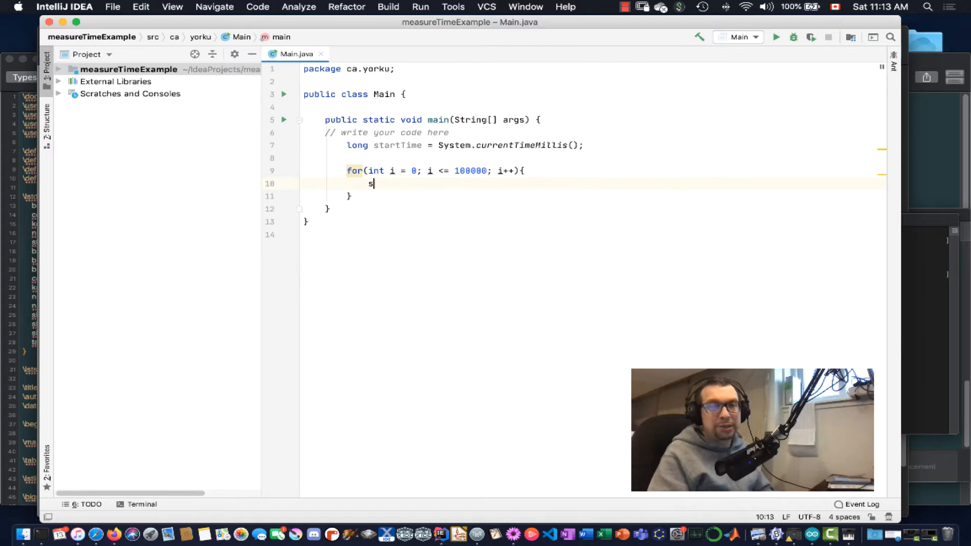
{"action": "type", "text": "System.out.println();"}
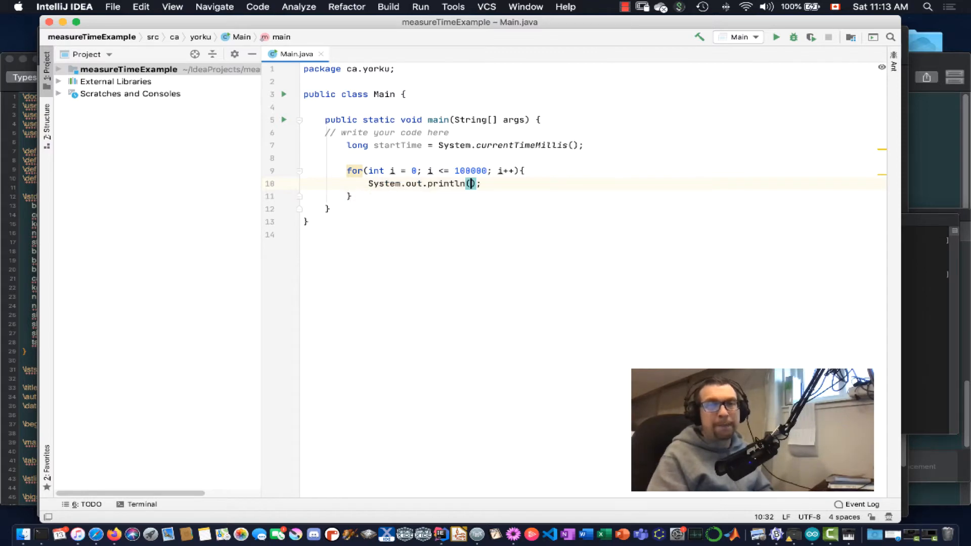
{"action": "type", "text": "\".\""}
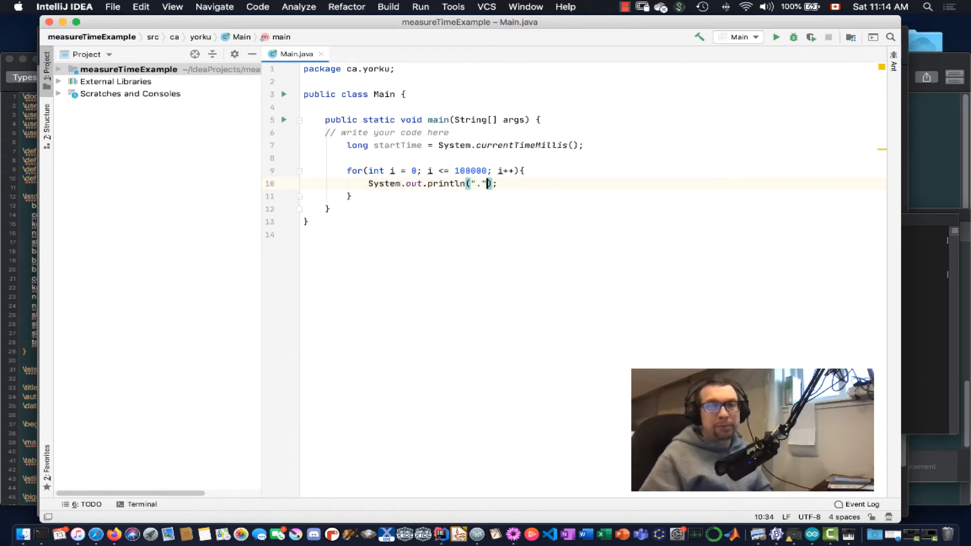
{"action": "key", "text": "enter"}
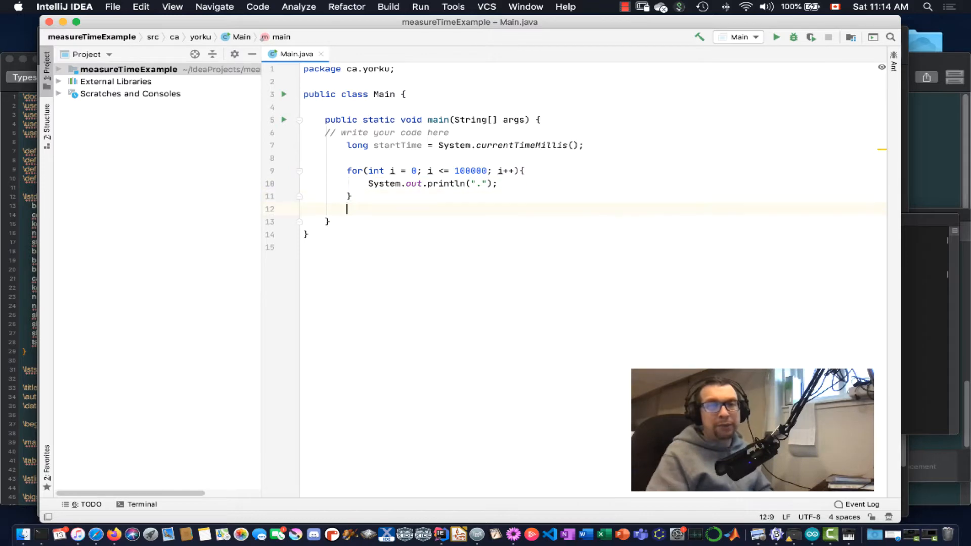
Add a println of "Done. Time elapse is :" + (()/1000) + " seconds." after the loop
{"action": "type", "text": "sout"}
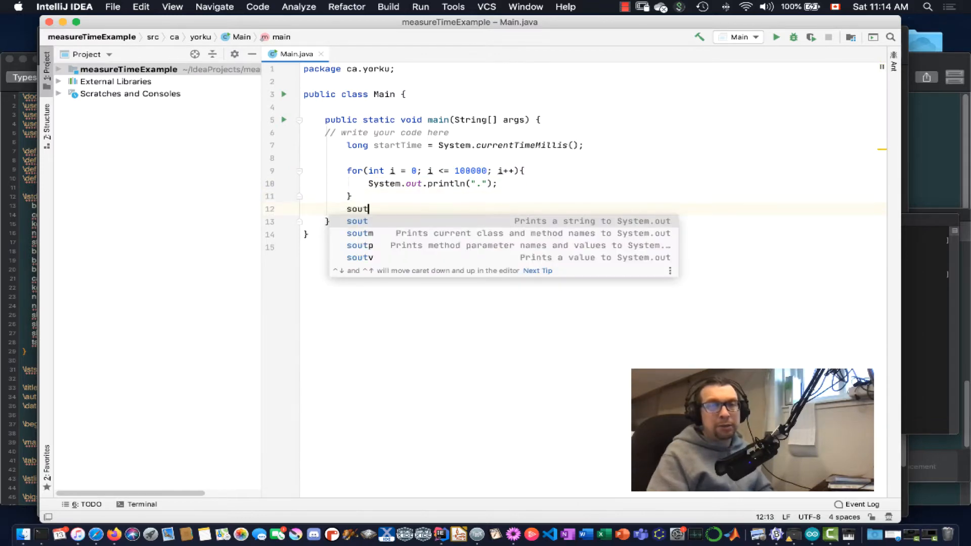
{"action": "key", "text": "Tab"}
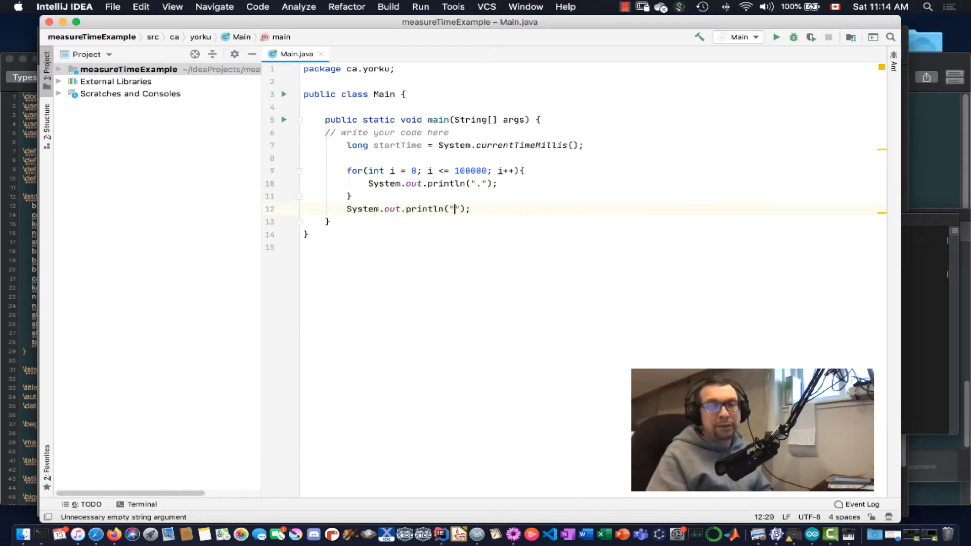
{"action": "type", "text": "Done. Time"}
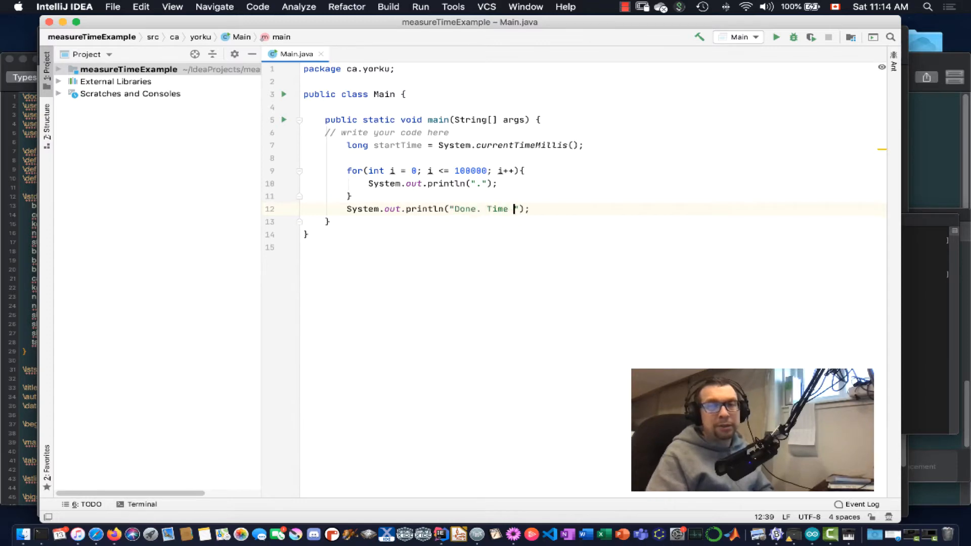
{"action": "type", "text": "elapse"}
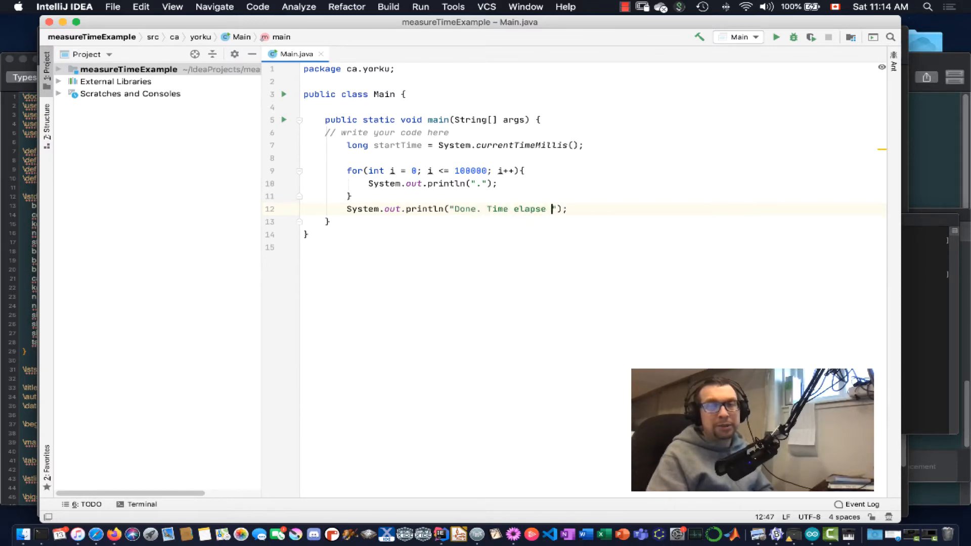
{"action": "type", "text": "is ="}
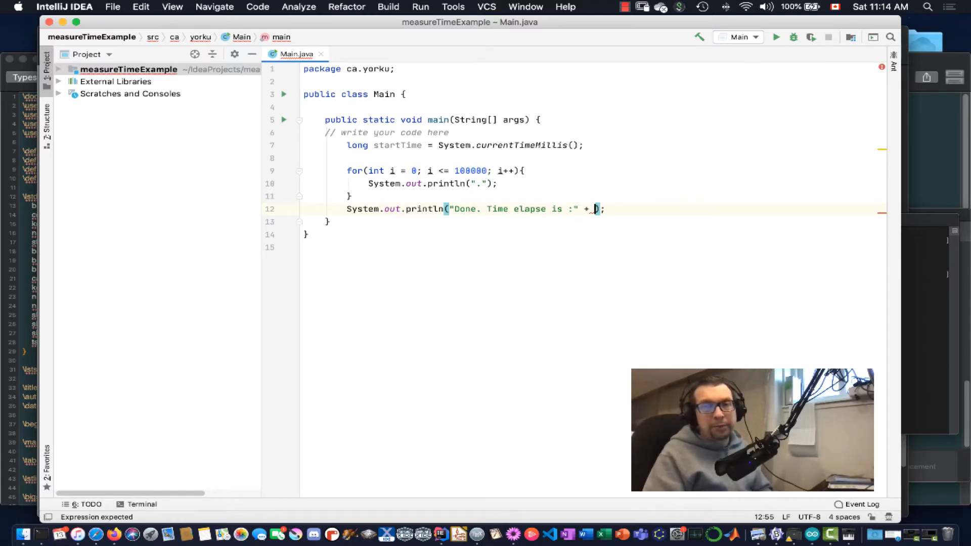
{"action": "type", "text": "+"}
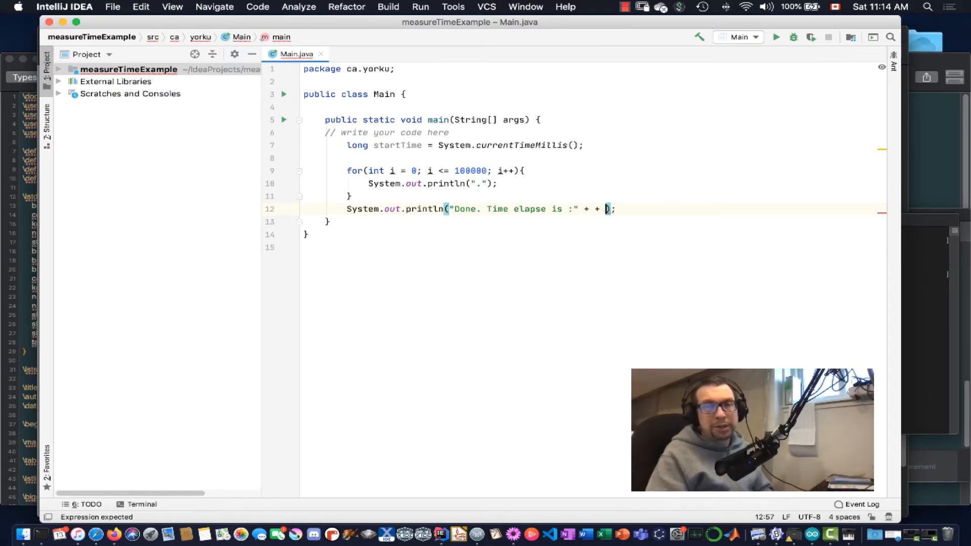
{"action": "type", "text": "\" seconds\""}
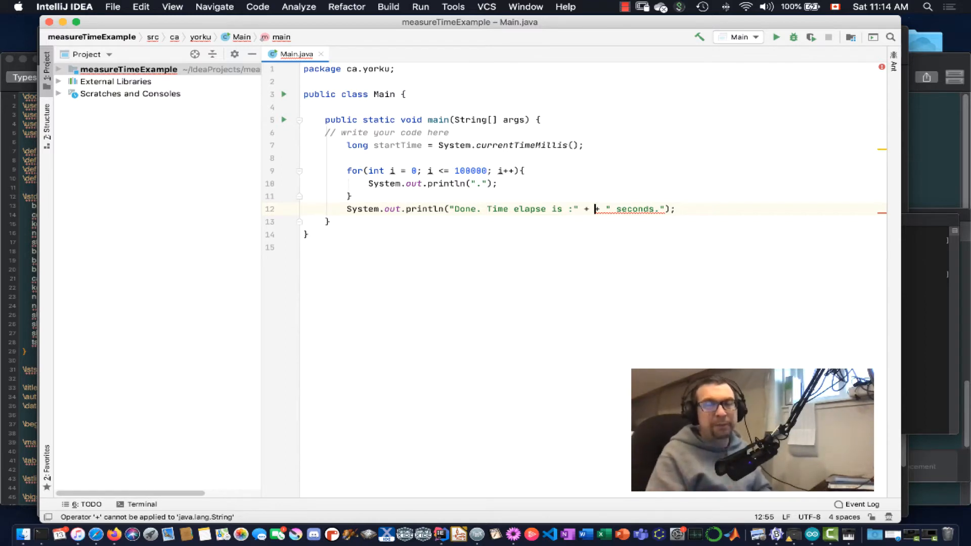
{"action": "type", "text": "()/1000)"}
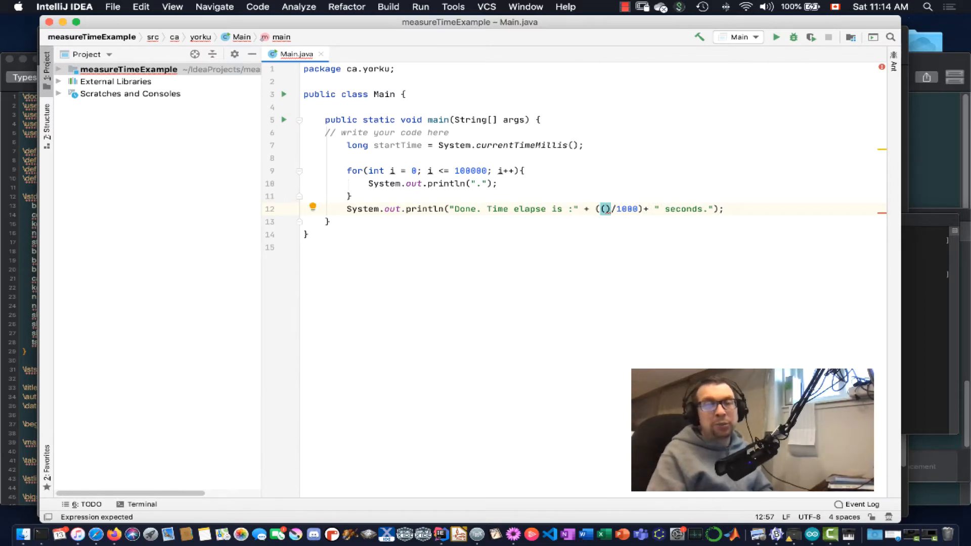
Fill the elapsed-time parentheses with System.currentTimeMillis() - startTime
{"action": "type", "text": "Ssytem"}
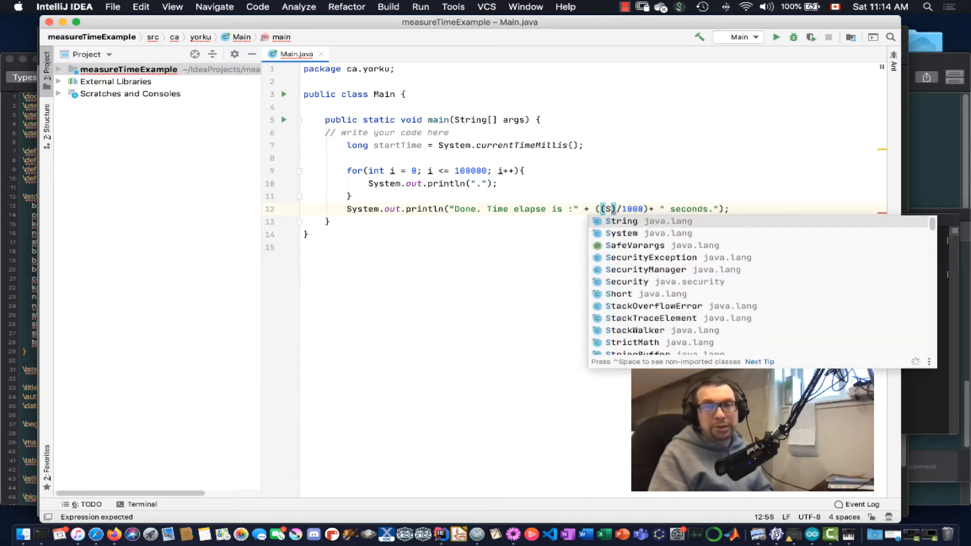
{"action": "type", "text": "yy"}
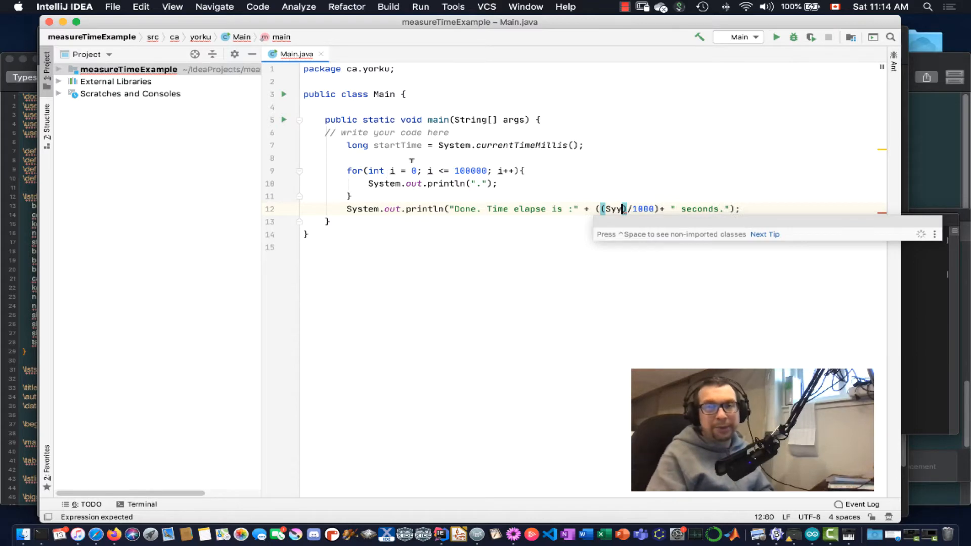
{"action": "type", "text": "System."}
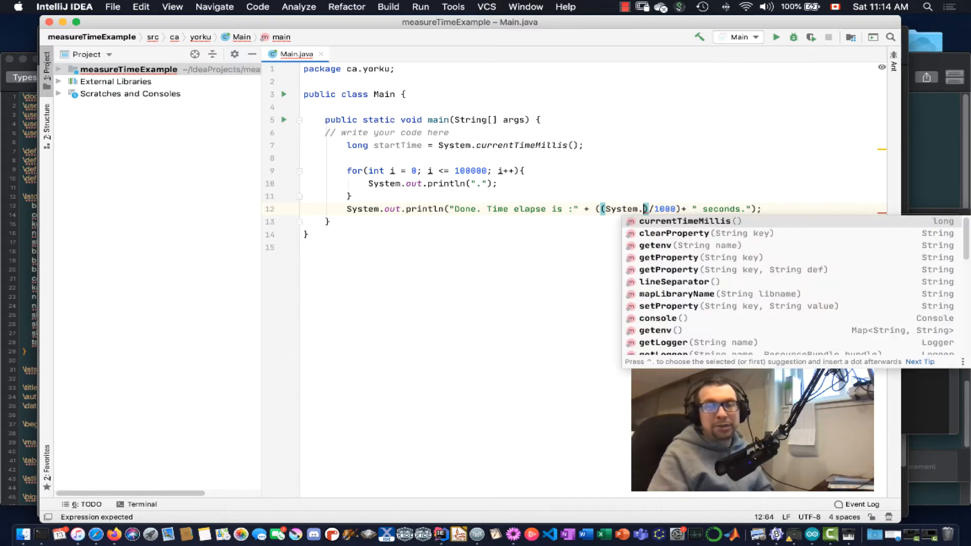
{"action": "type", "text": "currentTimeMillis("}
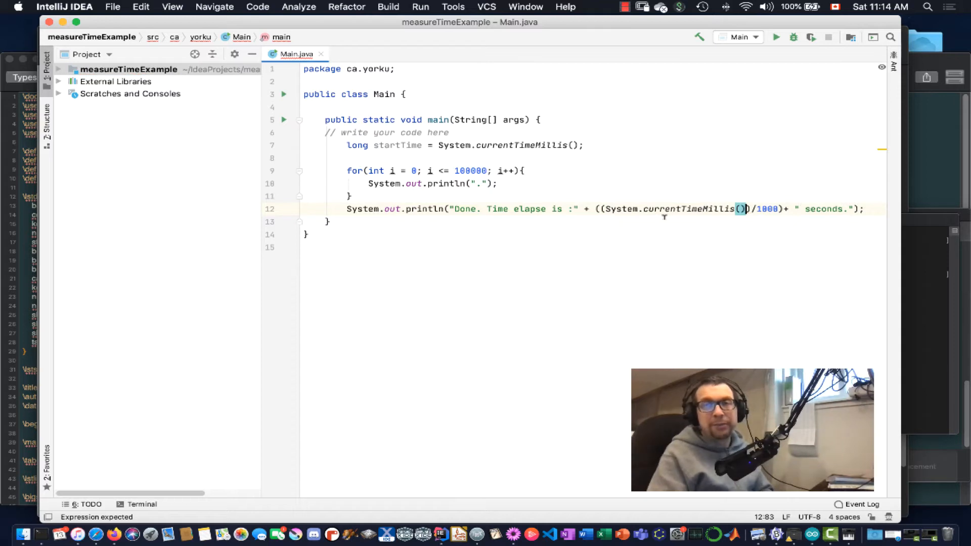
{"action": "type", "text": "-startTime)"}
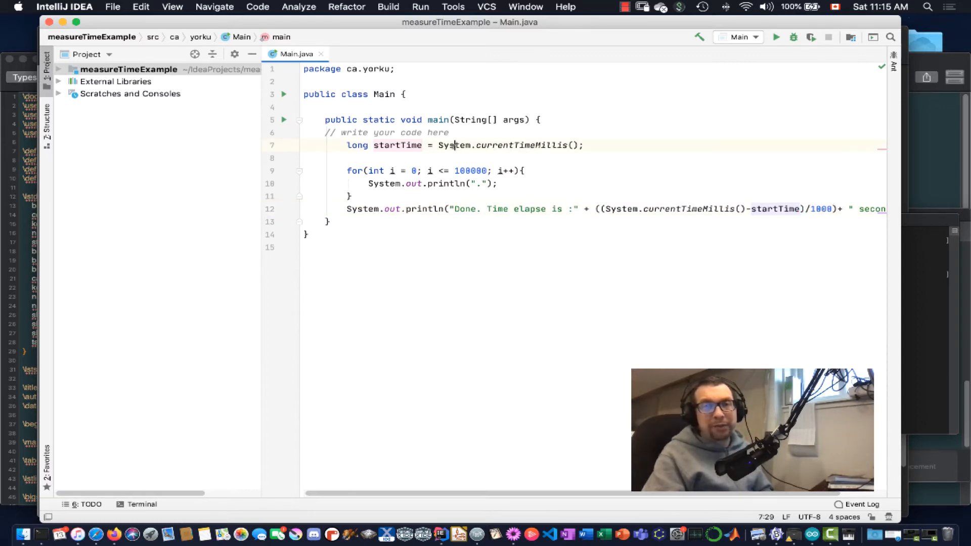
Print "current time in ms: " + startTime + " ms" before the loop
{"action": "type", "text": "sou"}
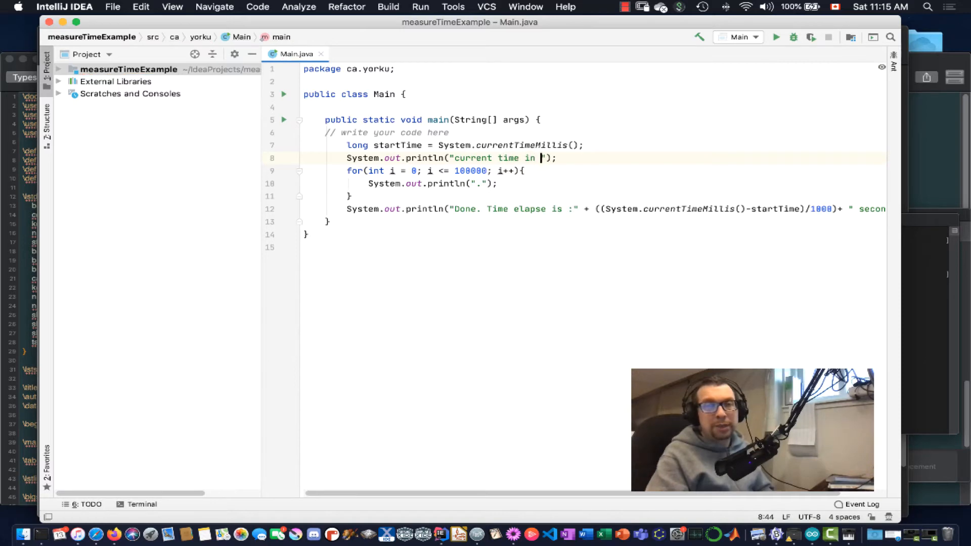
{"action": "type", "text": "ms:"}
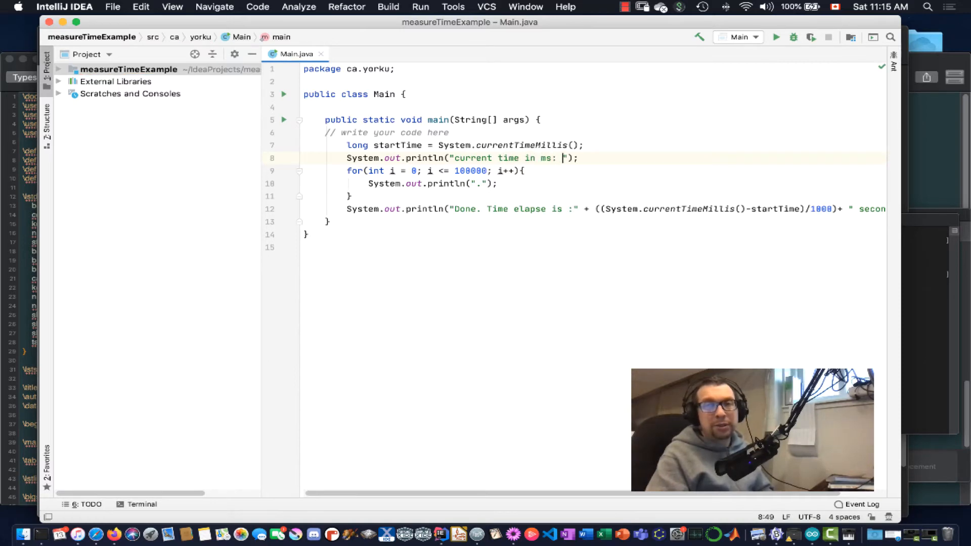
{"action": "type", "text": "+"}
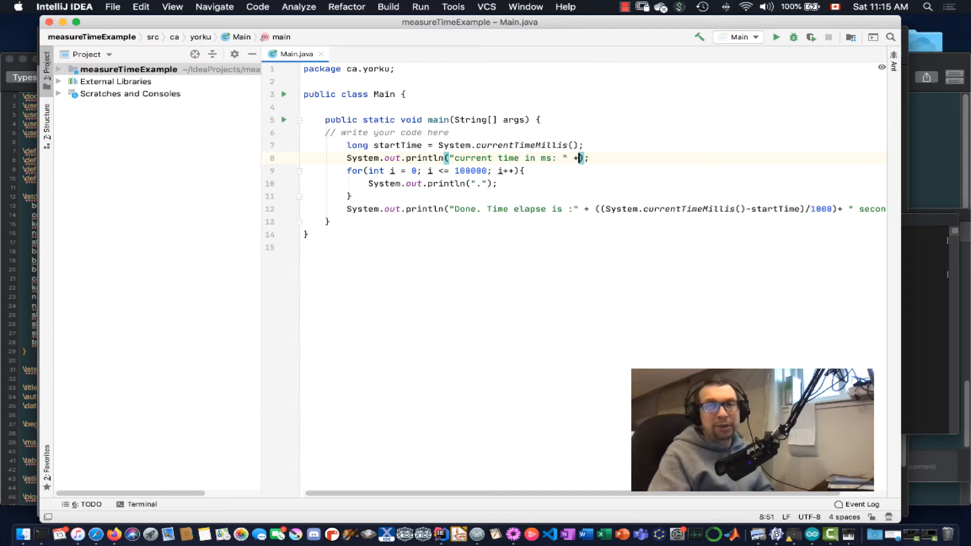
{"action": "type", "text": "startTime"}
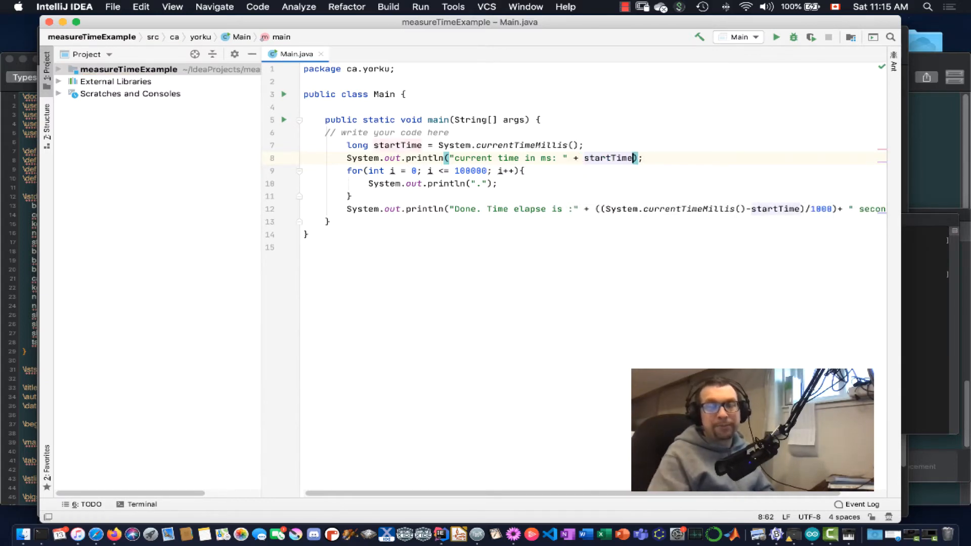
{"action": "type", "text": "\" \""}
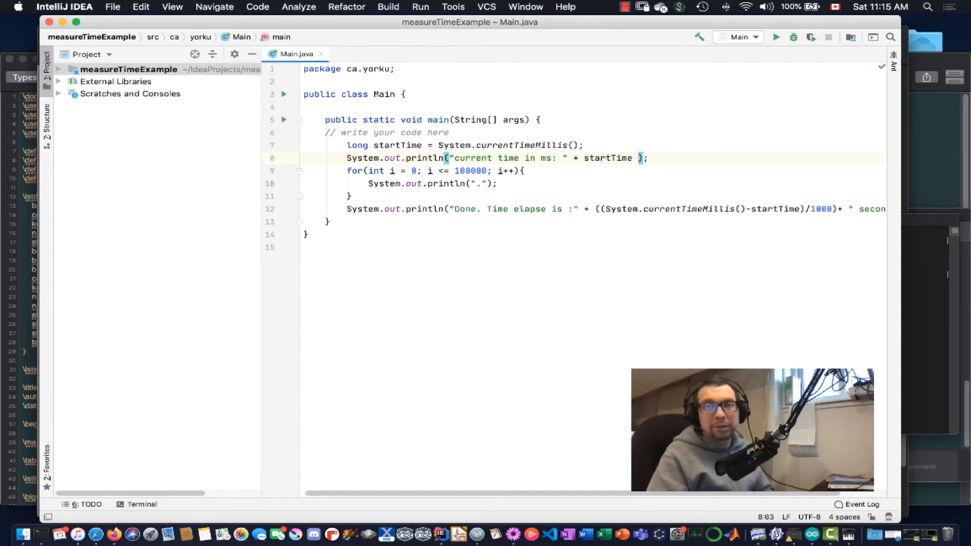
{"action": "type", "text": "+ \"ms\""}
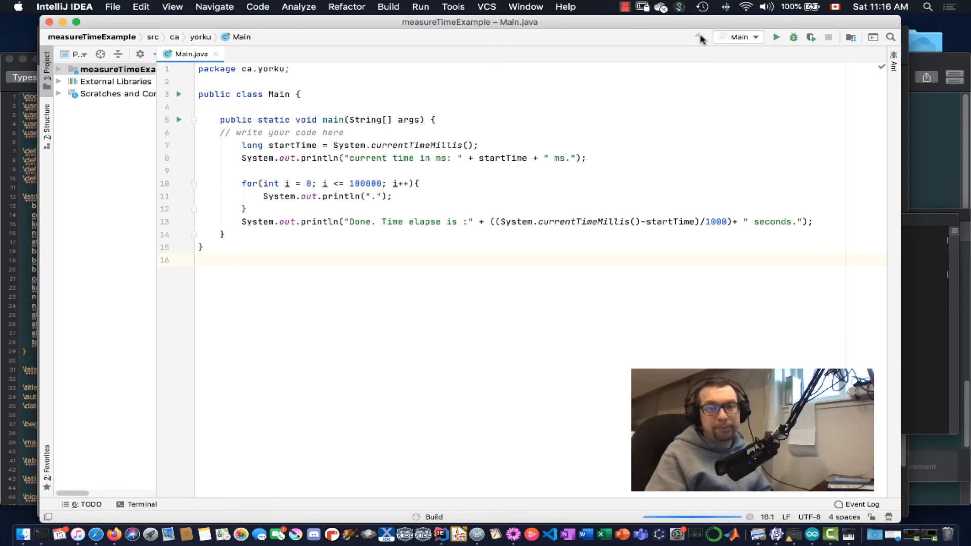
{"action": "mouse_move", "coordinate": [699, 37]}
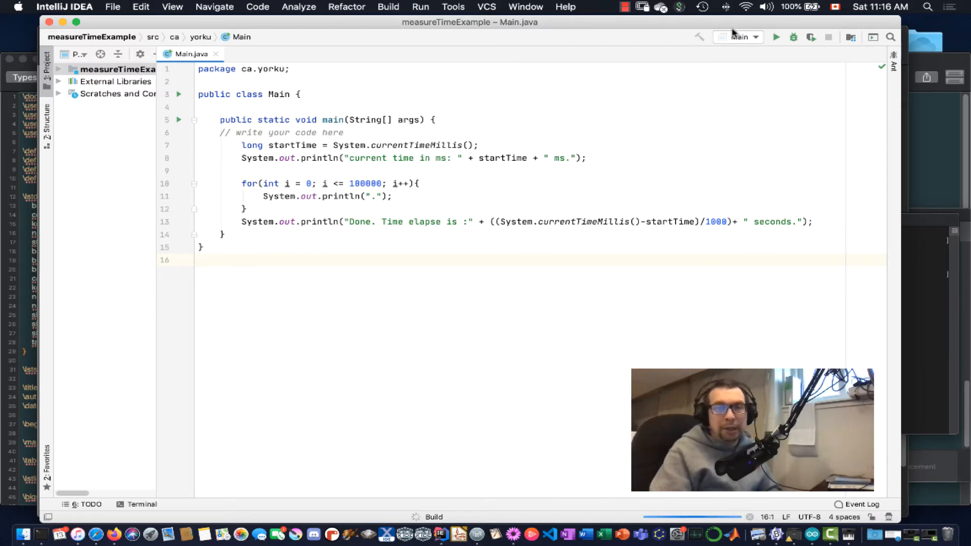
{"action": "mouse_move", "coordinate": [580, 394]}
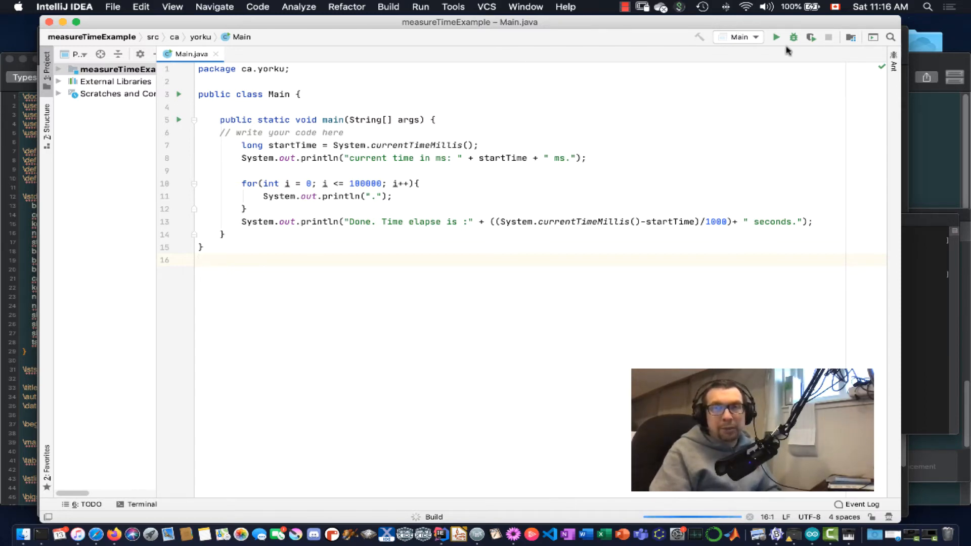
Launch the Main program with the toolbar Run 'Main' button
{"action": "left_click", "coordinate": [776, 37]}
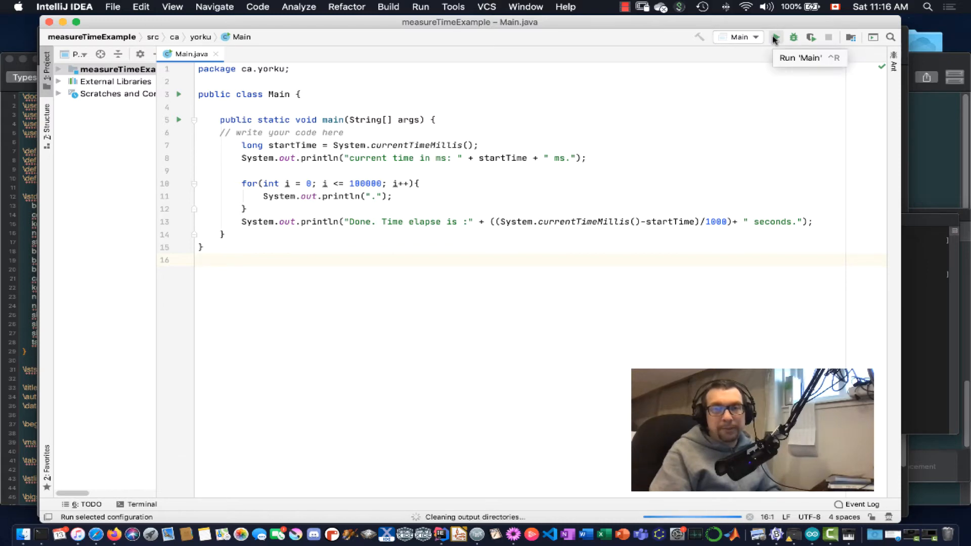
{"action": "left_click", "coordinate": [775, 37]}
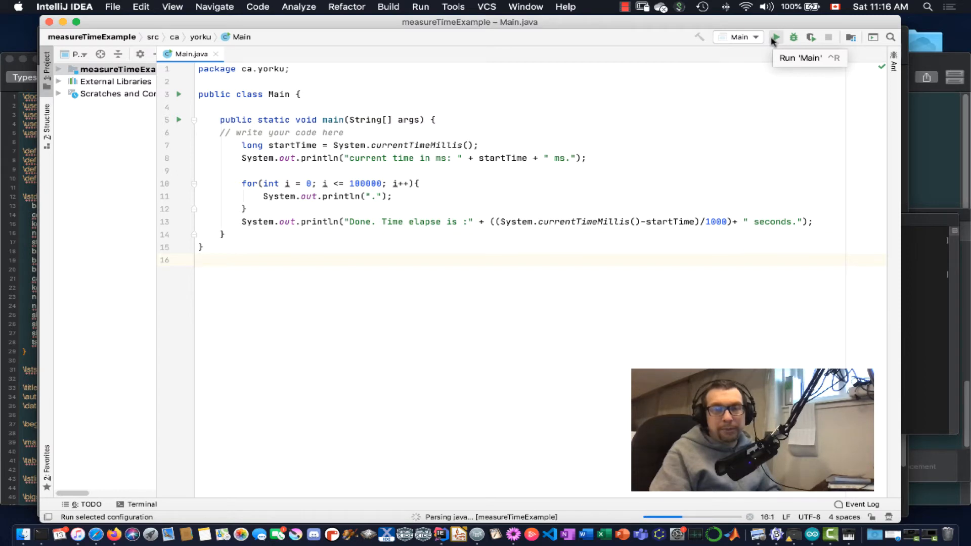
{"action": "left_click", "coordinate": [776, 37]}
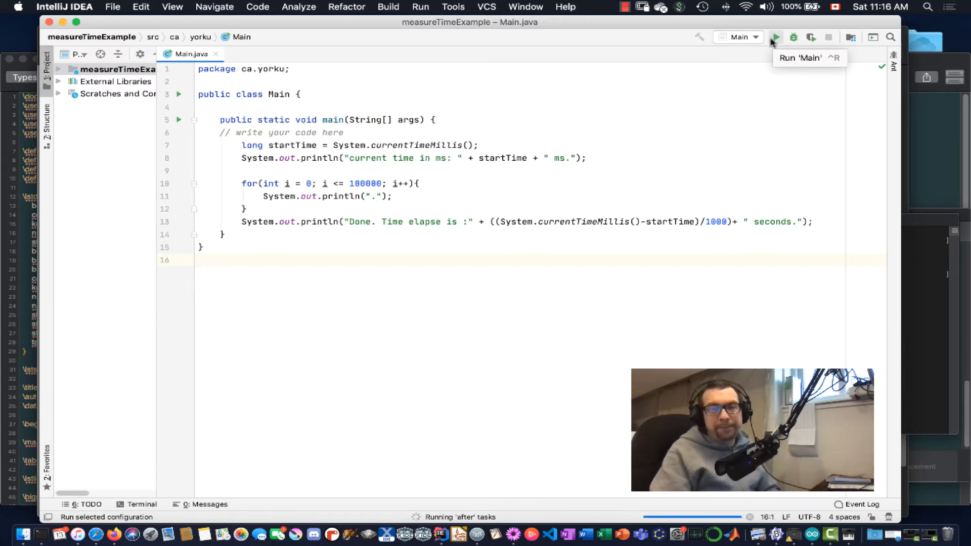
{"action": "left_click", "coordinate": [775, 37]}
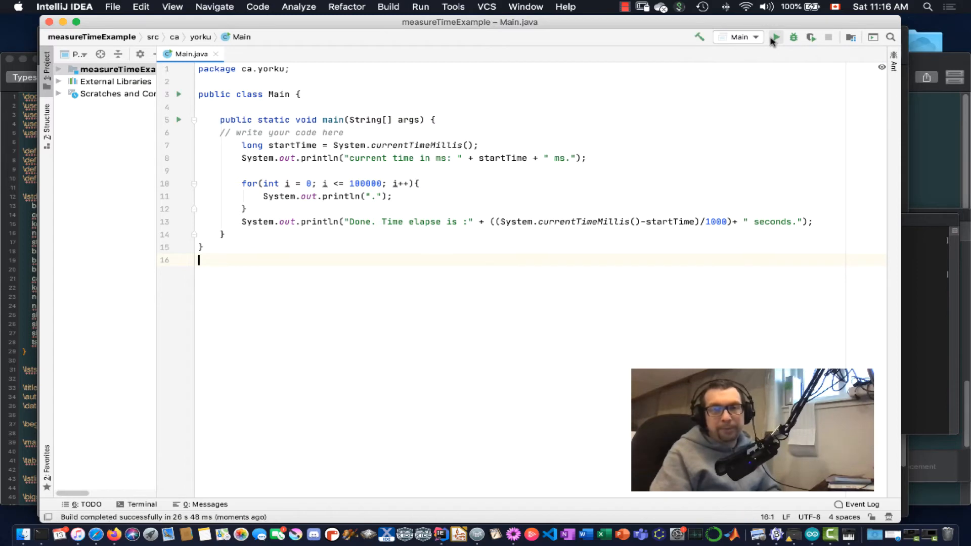
{"action": "left_click", "coordinate": [775, 36]}
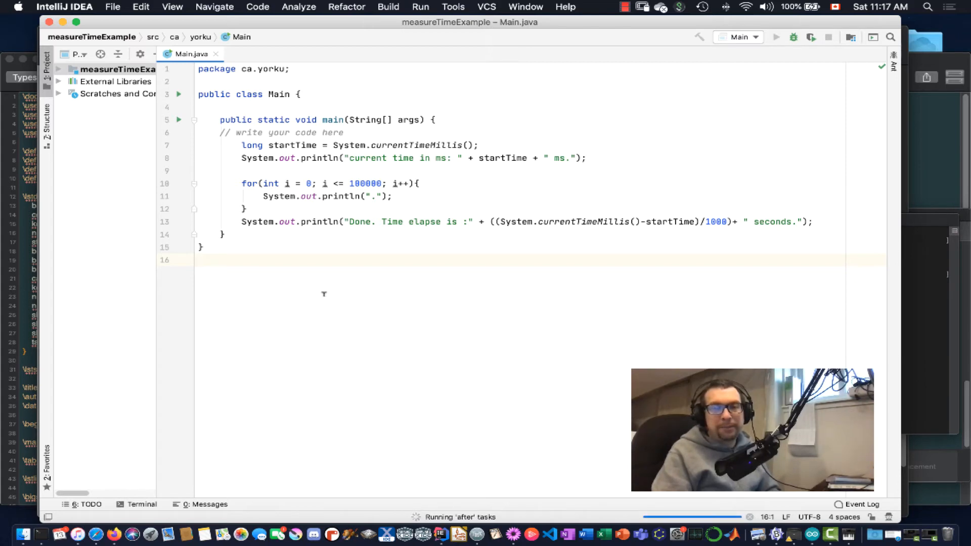
Re-run Main with the 1000000-dot print loop and begin adding \n before "Done."
{"action": "left_click", "coordinate": [775, 37]}
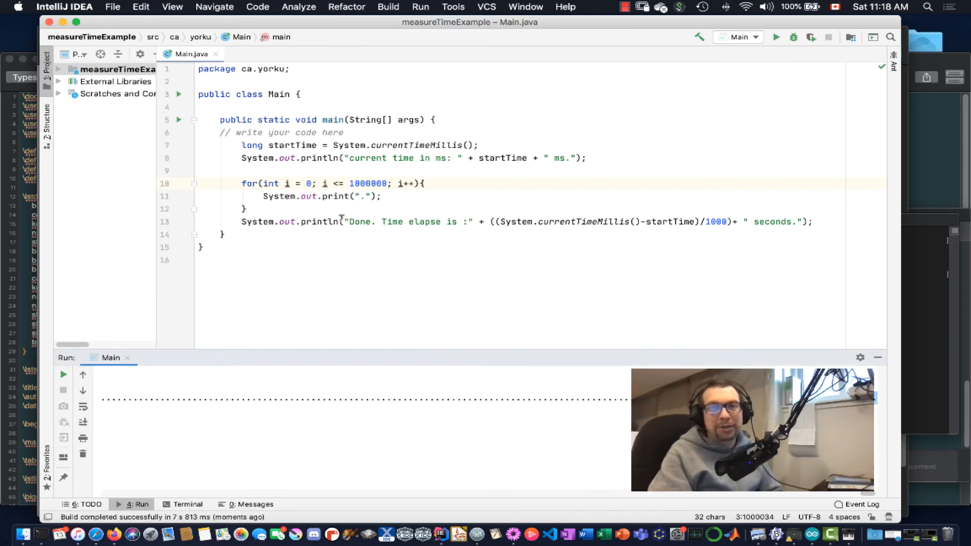
{"action": "type", "text": "\\"}
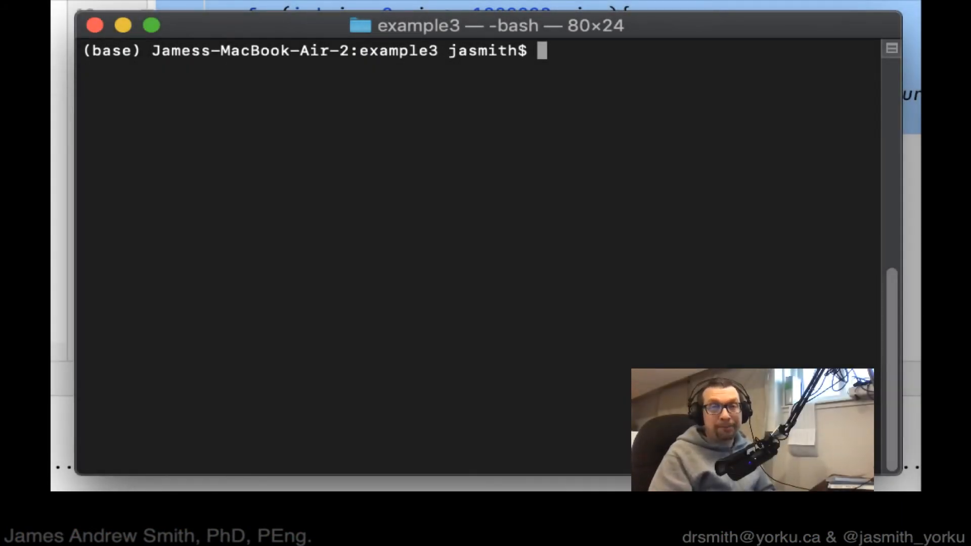
Open a new measureTime.java file in nano from Terminal
{"action": "type", "text": "nano"}
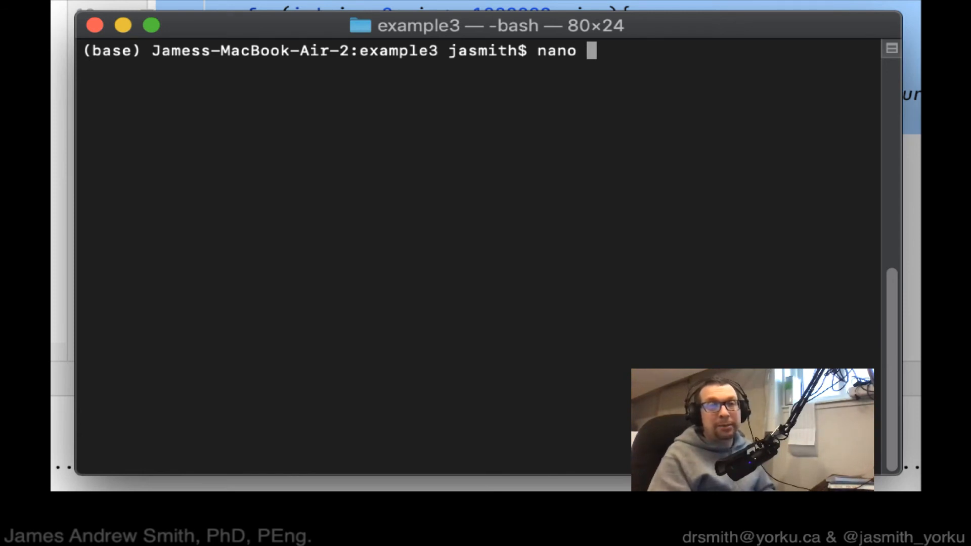
{"action": "type", "text": "measure"}
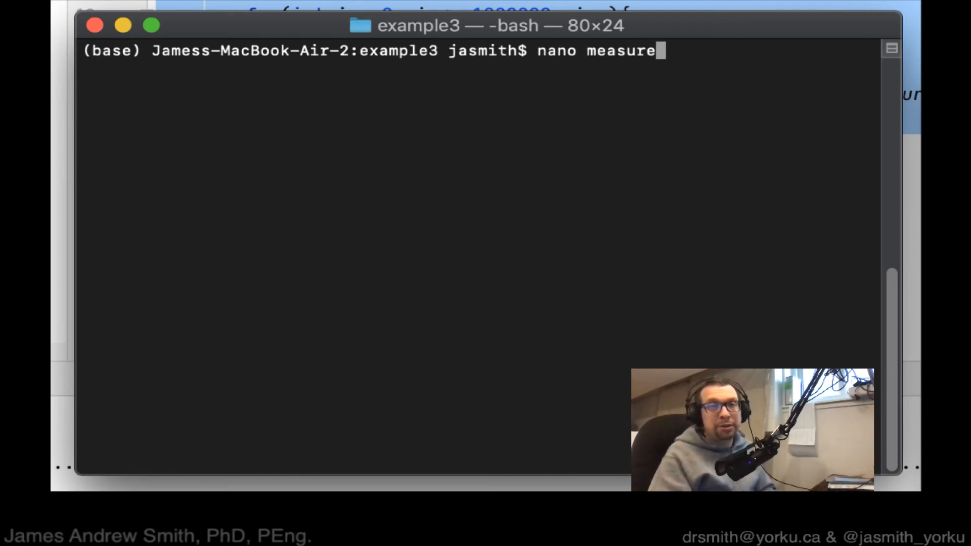
{"action": "type", "text": "Time.java"}
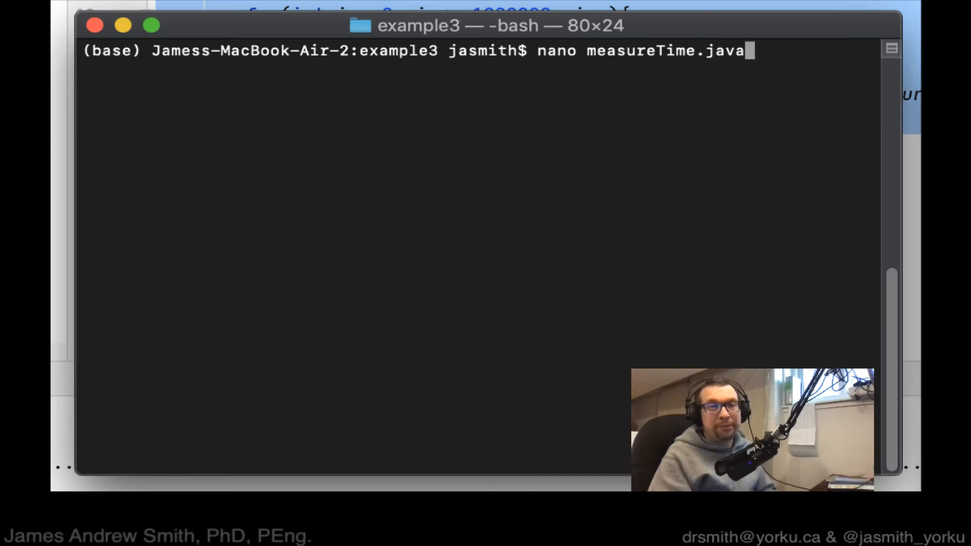
{"action": "key", "text": "enter"}
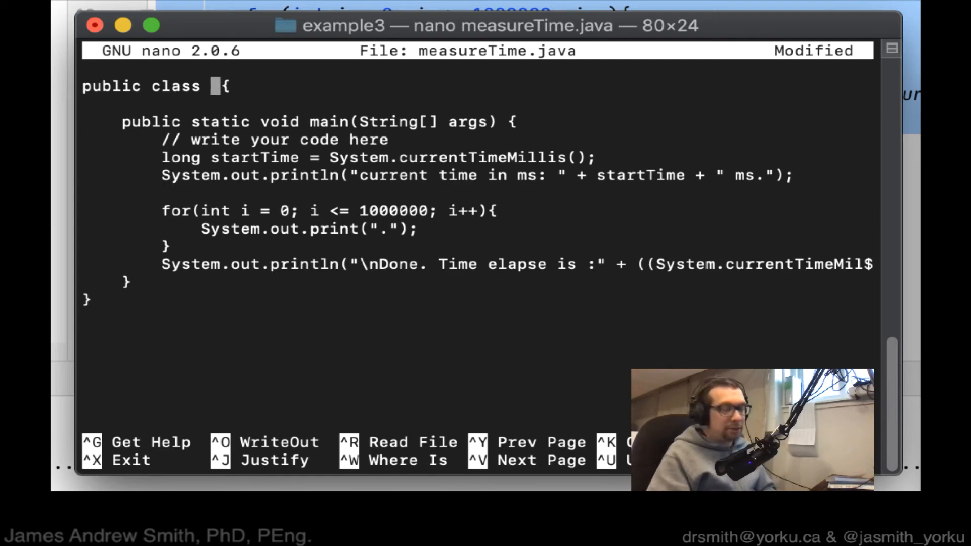
Rename the class to measureTime and save the file on exit
{"action": "type", "text": "measureTime"}
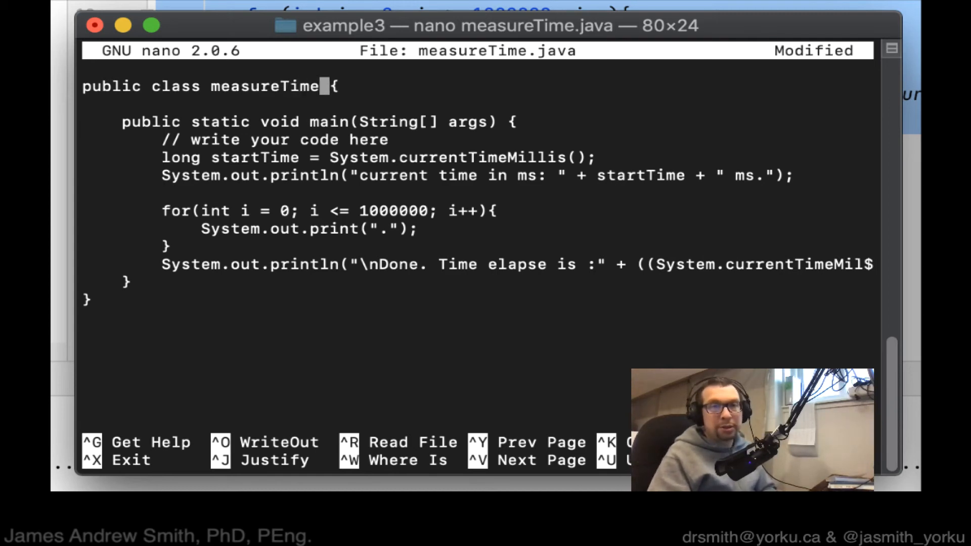
{"action": "key", "text": "ctrl+x"}
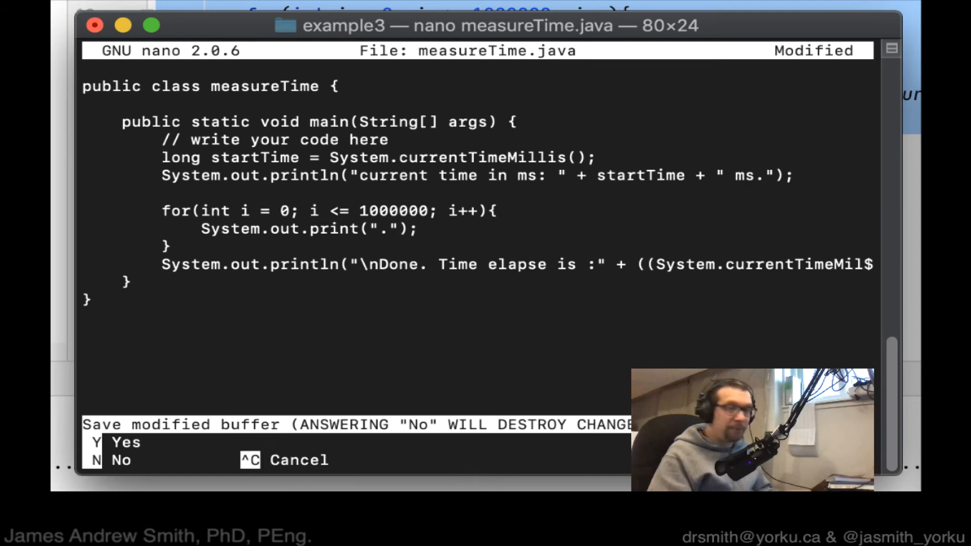
{"action": "key", "text": "n"}
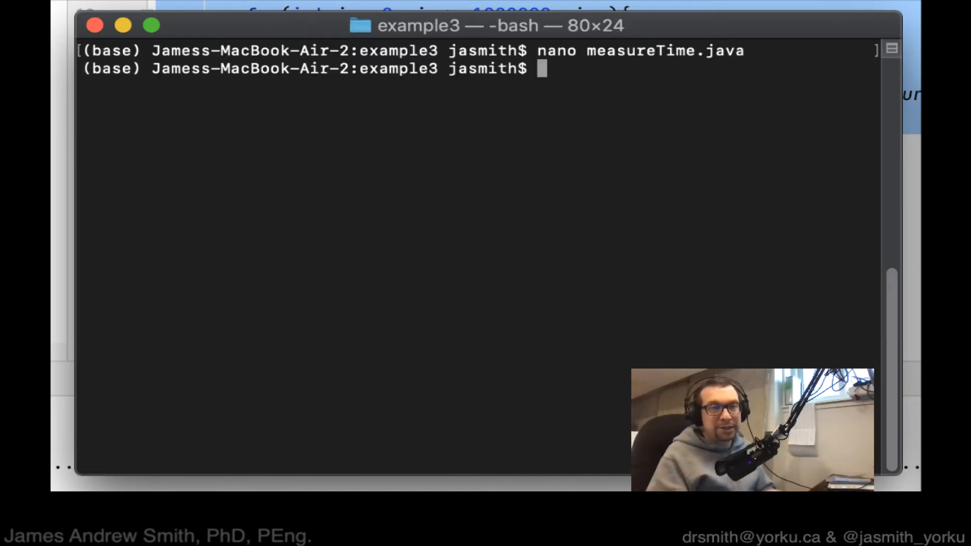
Compile measureTime.java with javac and run java measureTime, showing 4 seconds elapsed
{"action": "type", "text": "javac"}
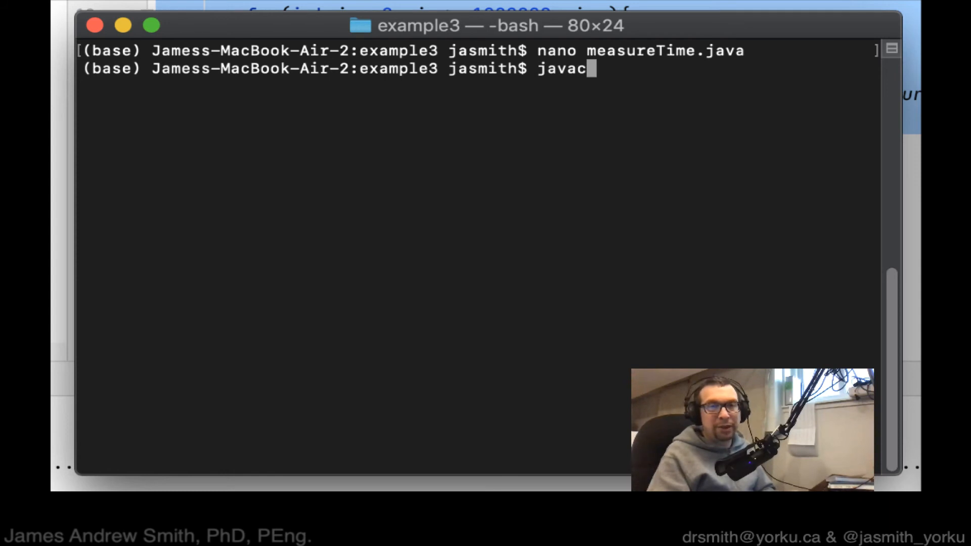
{"action": "type", "text": "measure"}
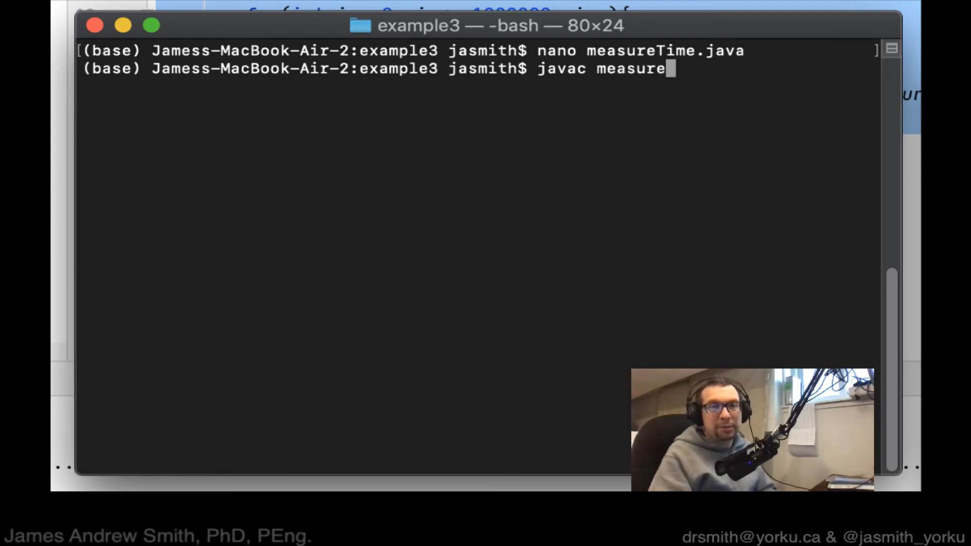
{"action": "type", "text": "Time.java"}
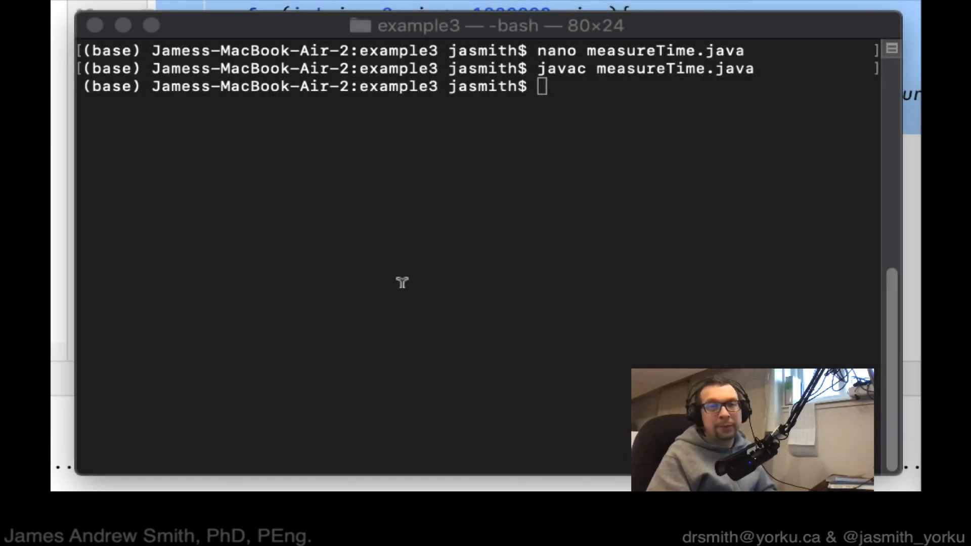
{"action": "type", "text": "java"}
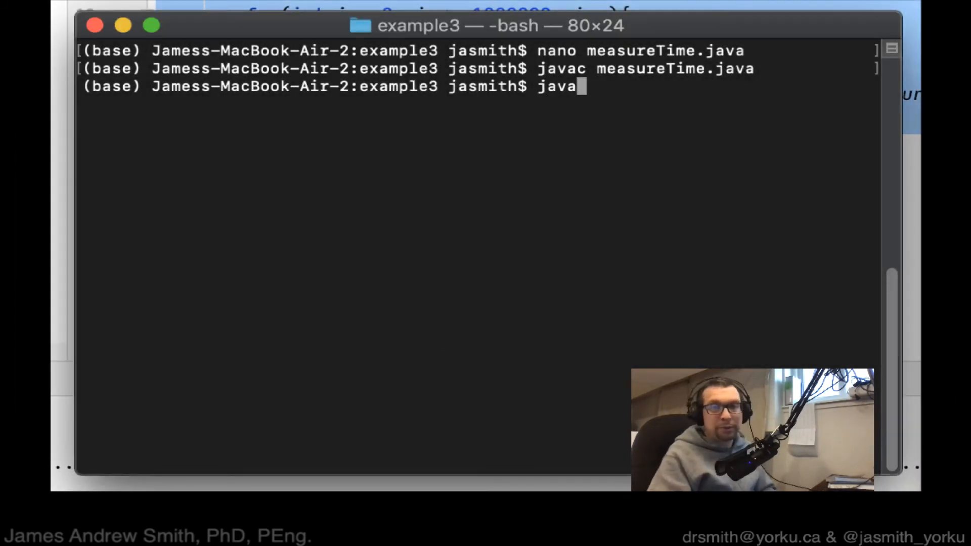
{"action": "type", "text": "mesau"}
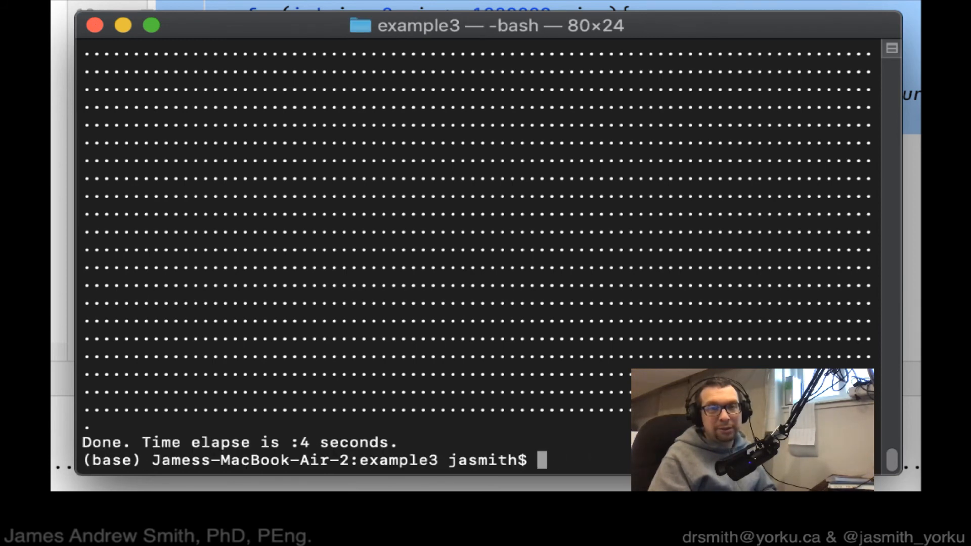
{"action": "mouse_move", "coordinate": [624, 249]}
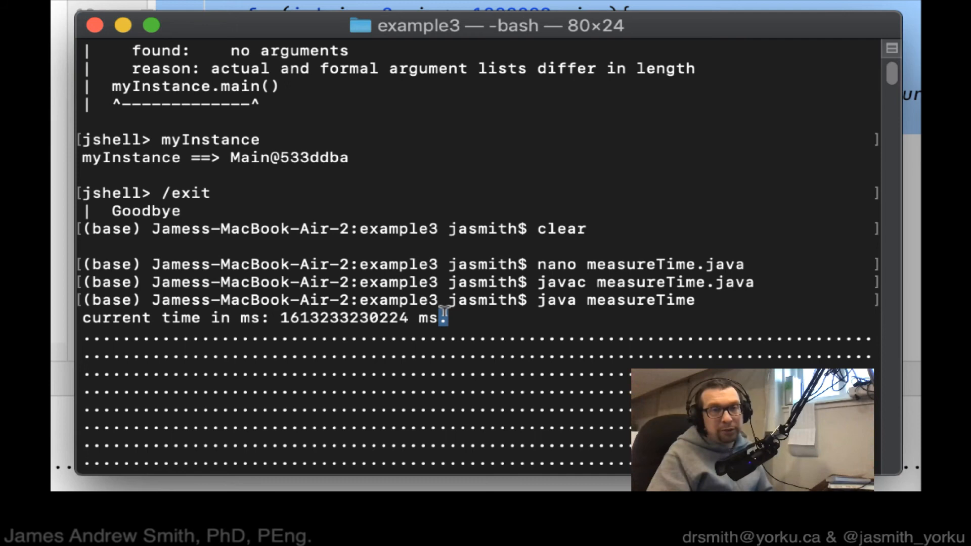
{"action": "left_click_drag", "start_coordinate": [81, 318], "coordinate": [444, 317]}
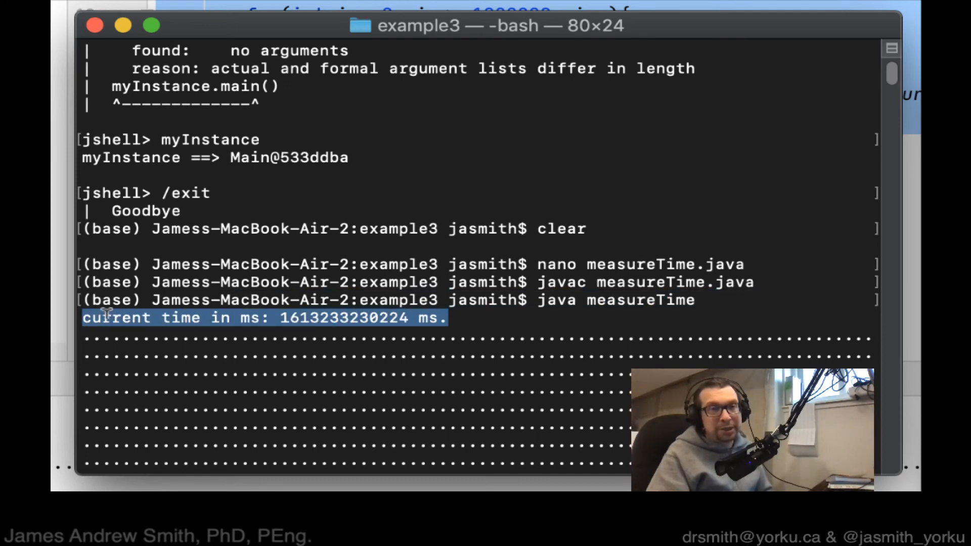
{"action": "mouse_move", "coordinate": [285, 315]}
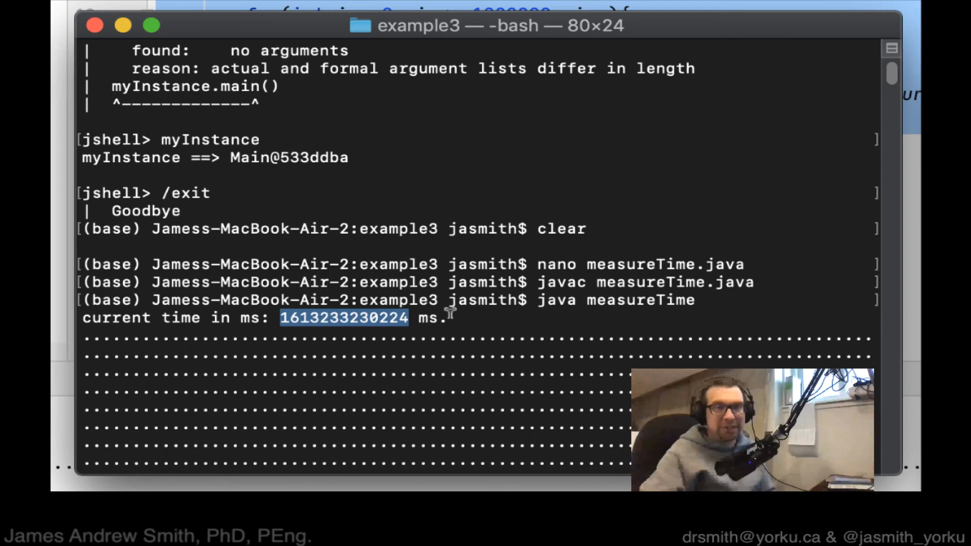
{"action": "mouse_move", "coordinate": [359, 315]}
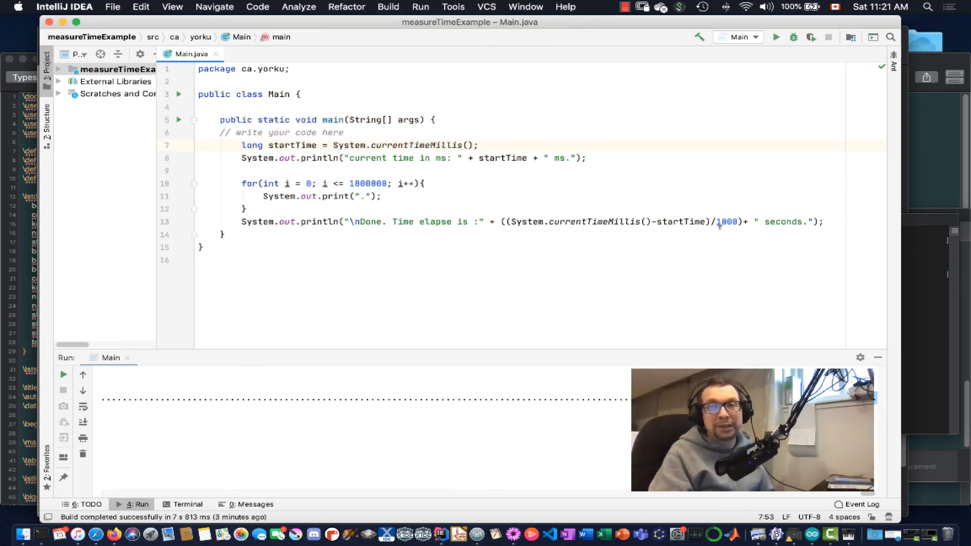
Return to Main.java in IntelliJ and select the 1000 divisor on line 13
{"action": "double_click", "coordinate": [722, 222]}
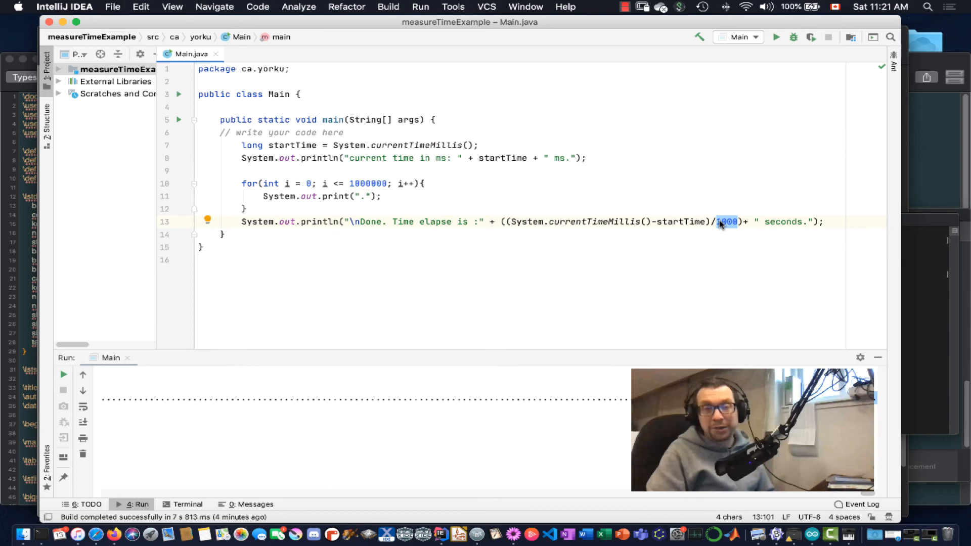